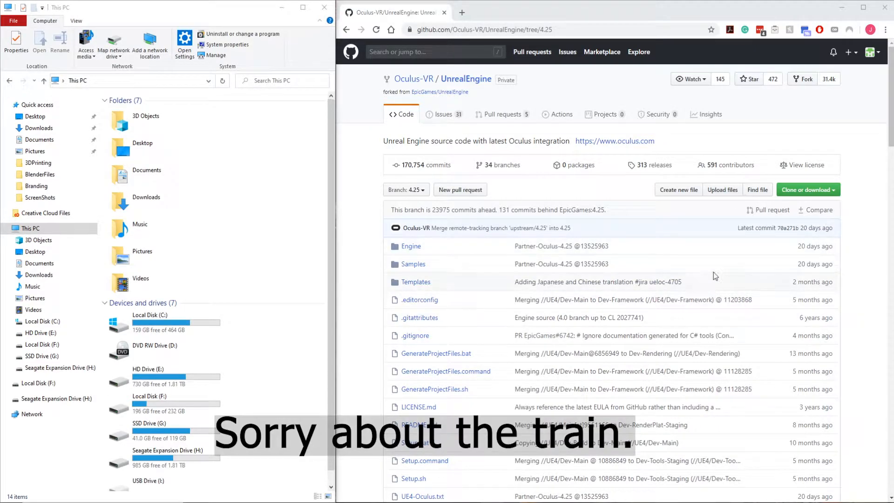
mouse_move(729, 260)
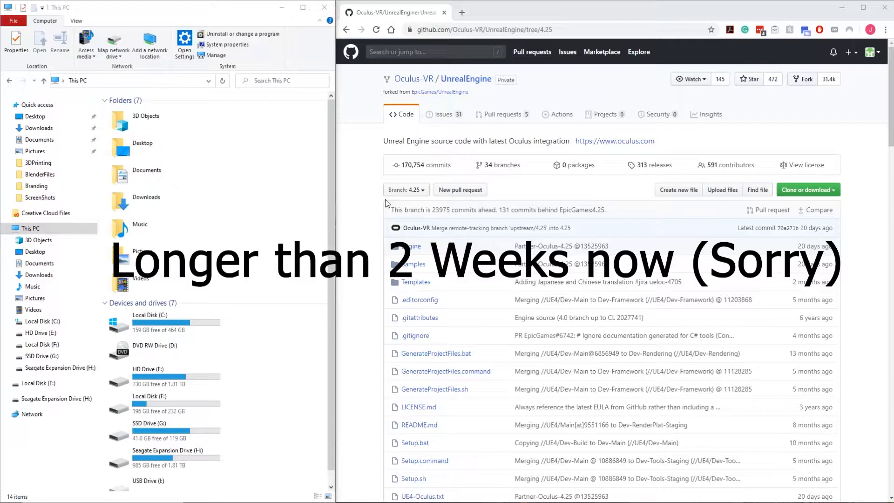
mouse_move(600, 196)
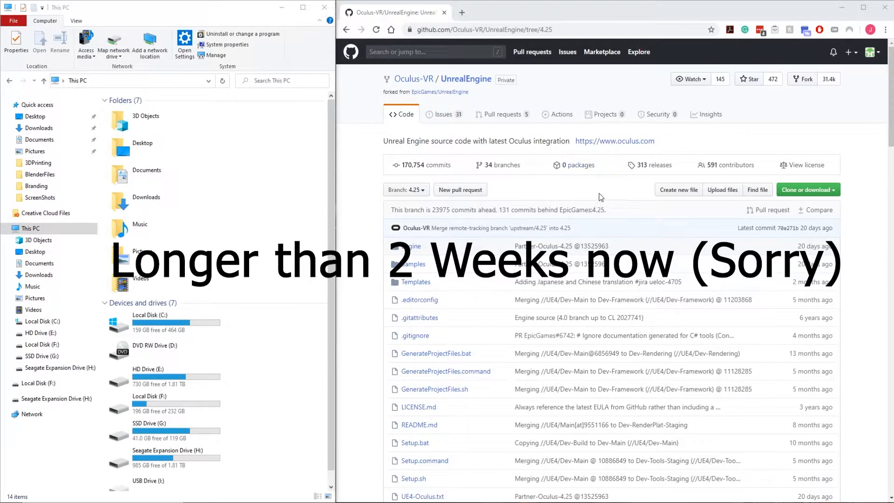
mouse_move(644, 201)
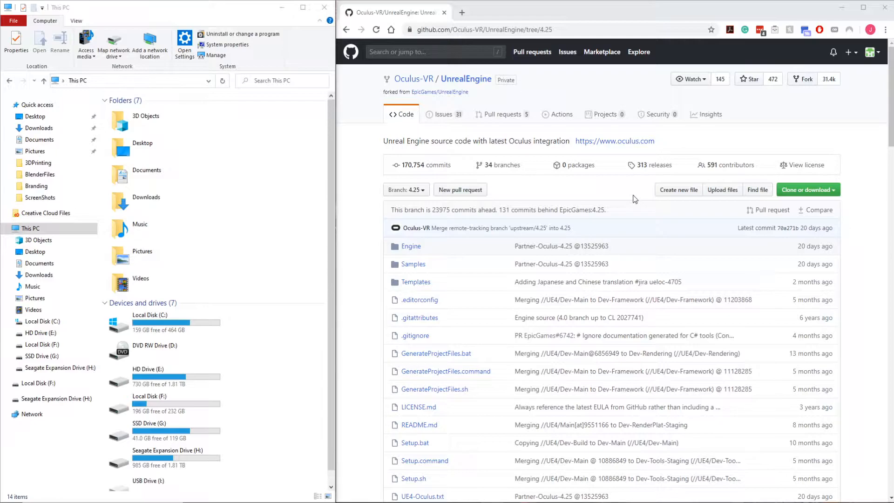
mouse_move(582, 155)
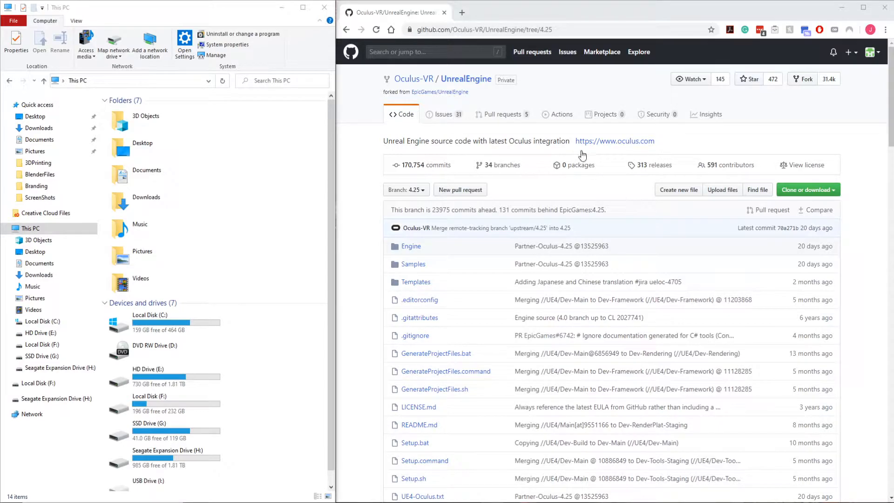
mouse_move(525, 81)
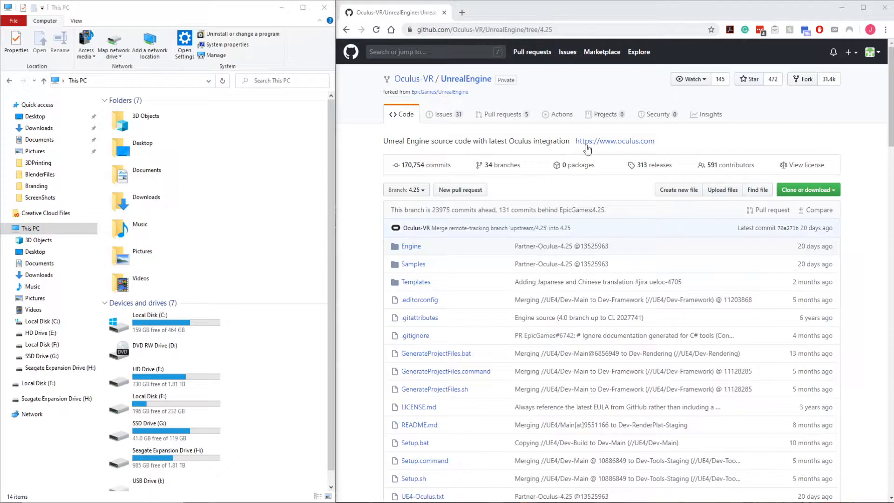
mouse_move(508, 191)
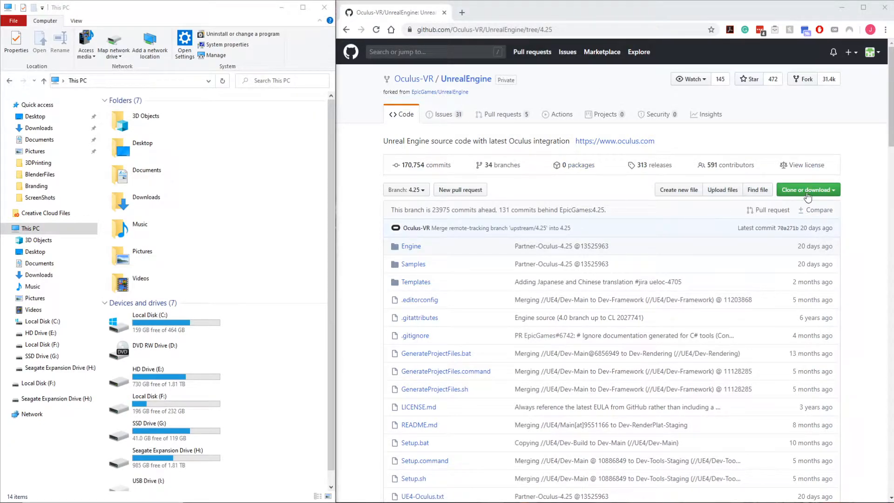
Clear the desktop, launch GitHub Desktop and bring up its File menu
click(806, 189)
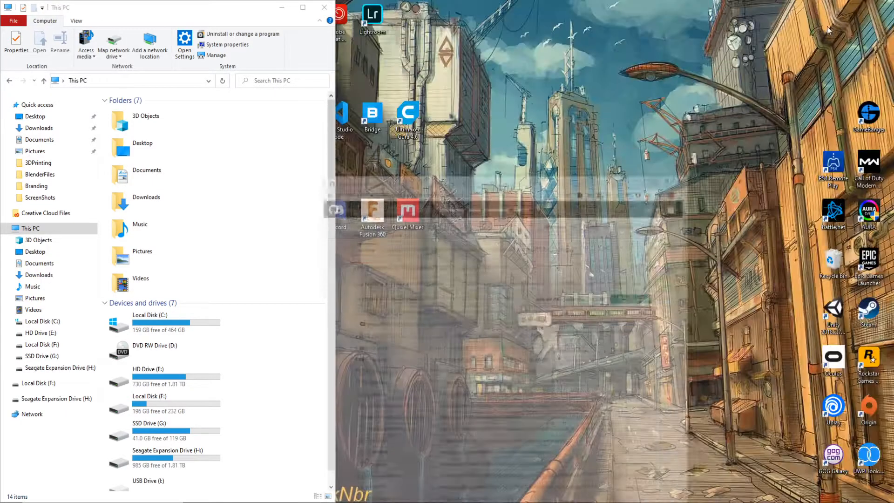
click(324, 7)
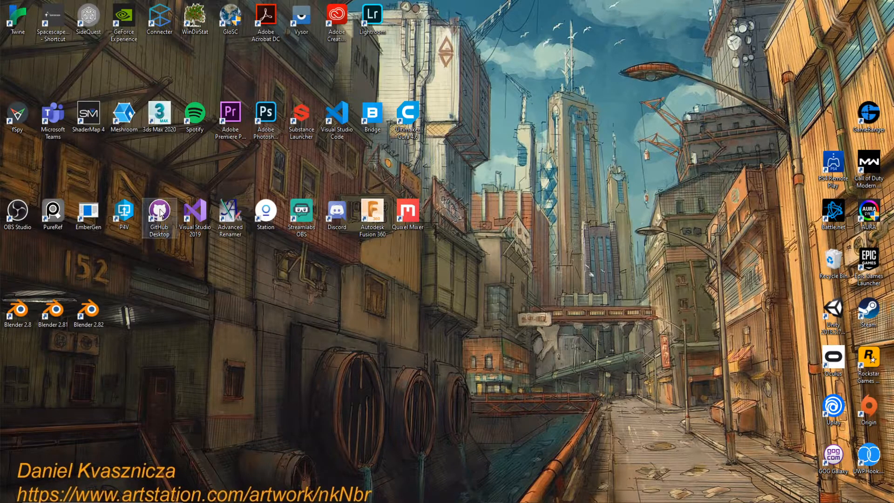
double_click(158, 212)
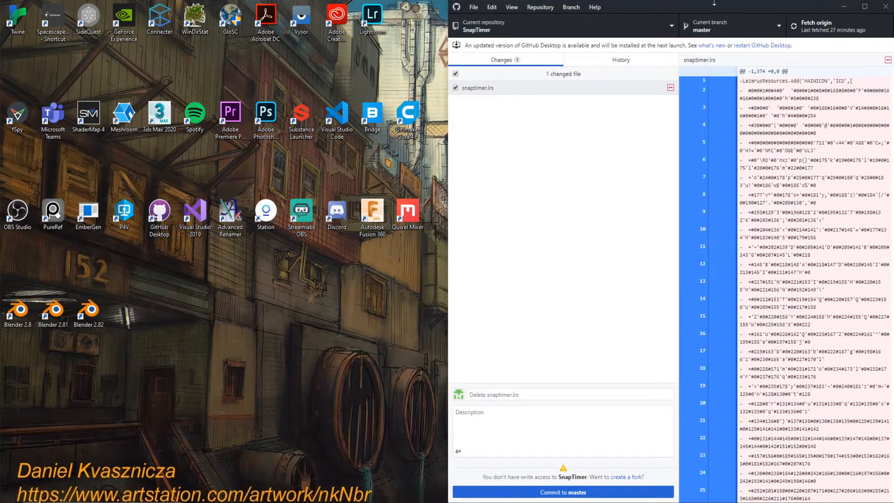
click(473, 6)
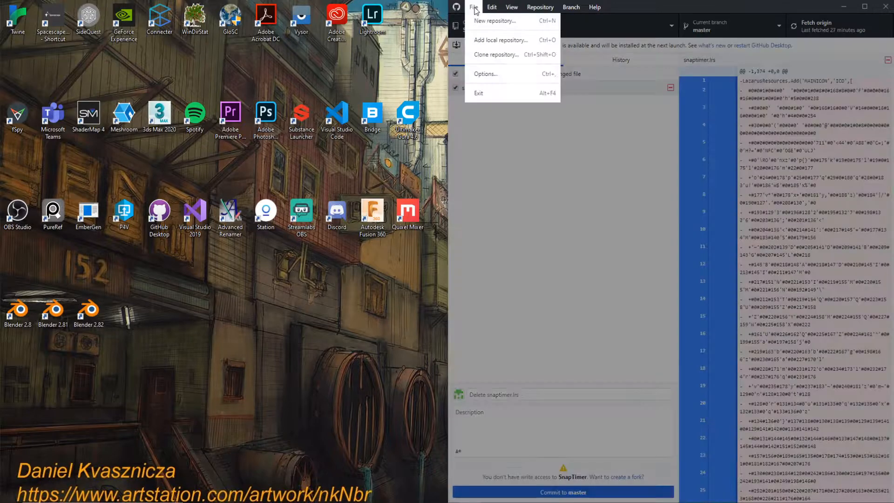
mouse_move(507, 21)
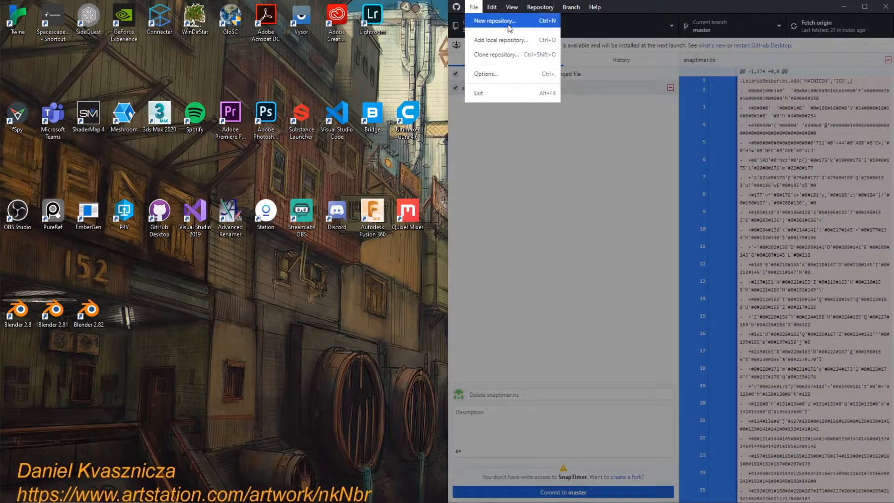
Start a new repository named 'UE4 4.25' described as 'Updated Engine' and choose its local path
click(495, 22)
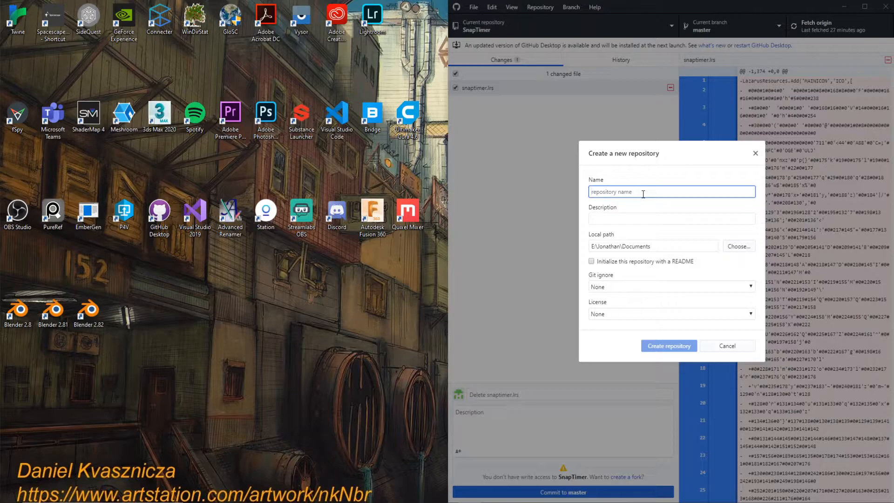
text(UE4)
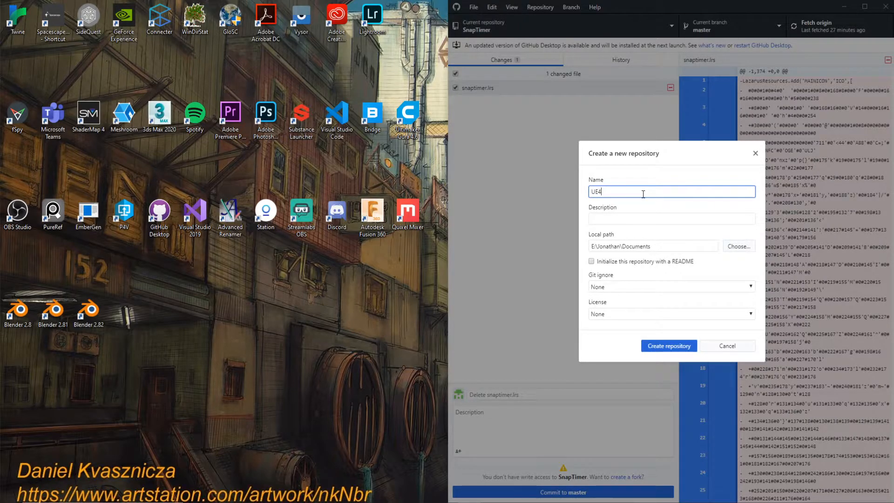
text(4.25)
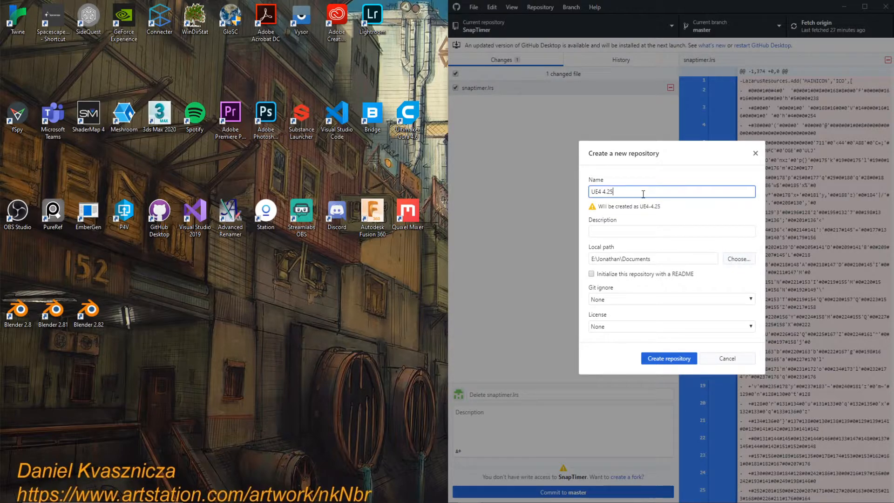
click(671, 231)
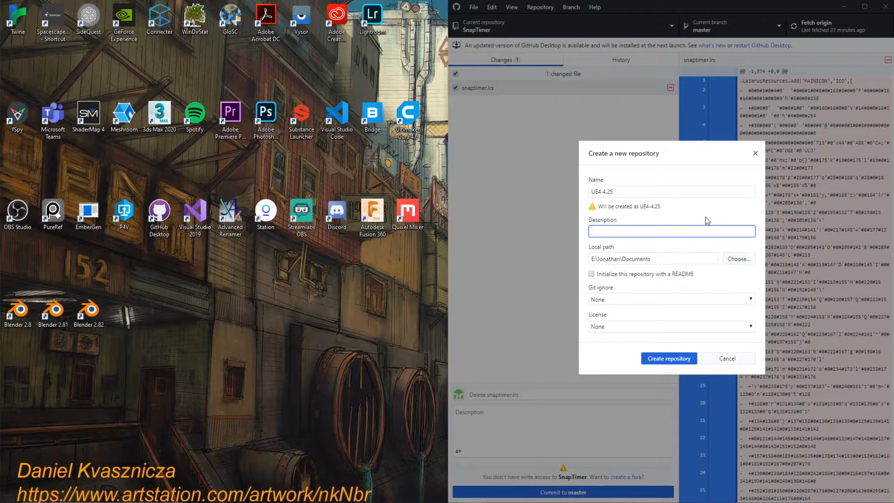
text(Updated Engine)
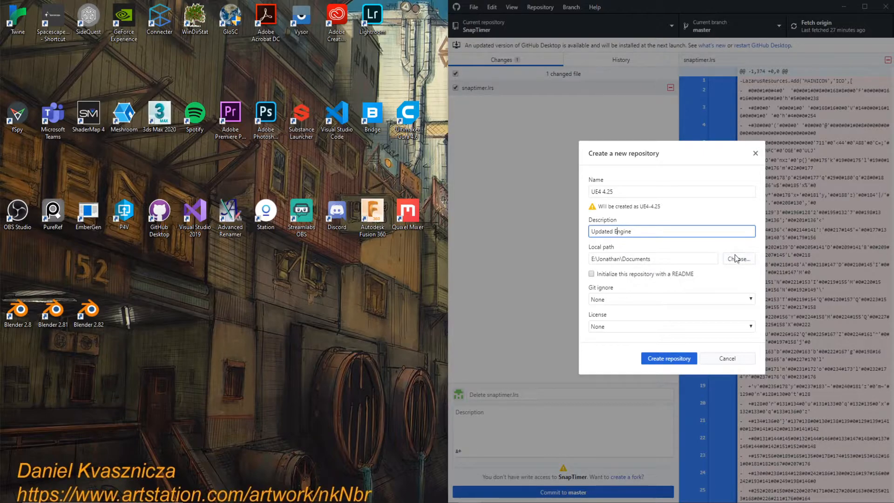
click(738, 257)
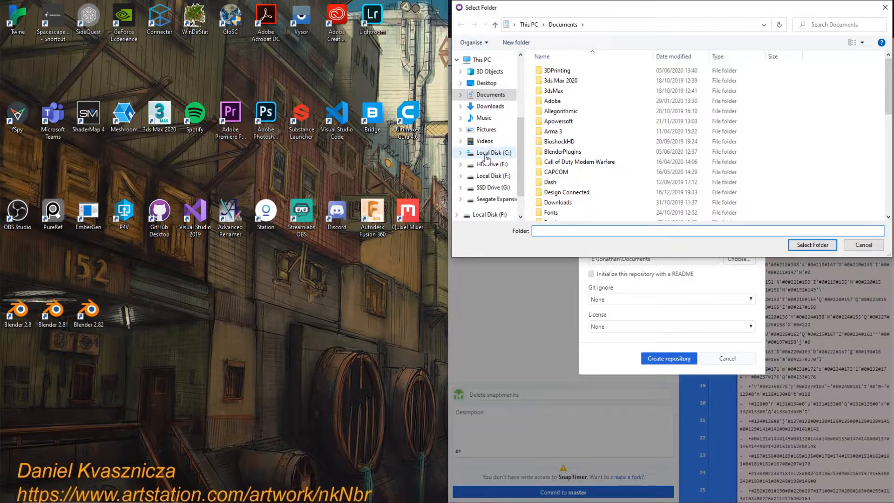
Browse the Select Folder dialog to Local Disk (C:)
click(494, 152)
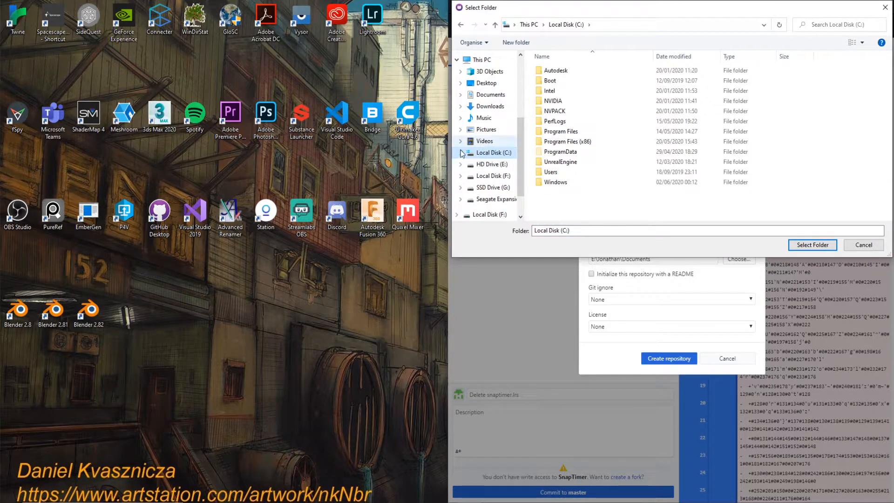
click(560, 161)
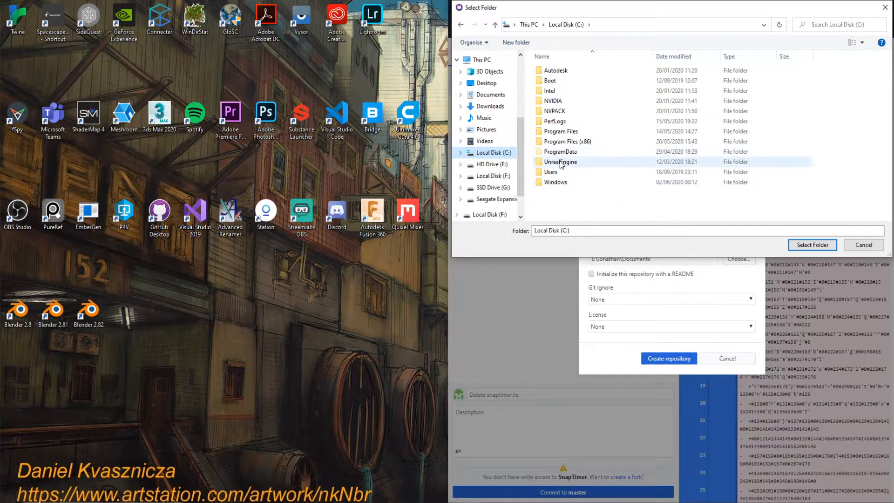
mouse_move(586, 165)
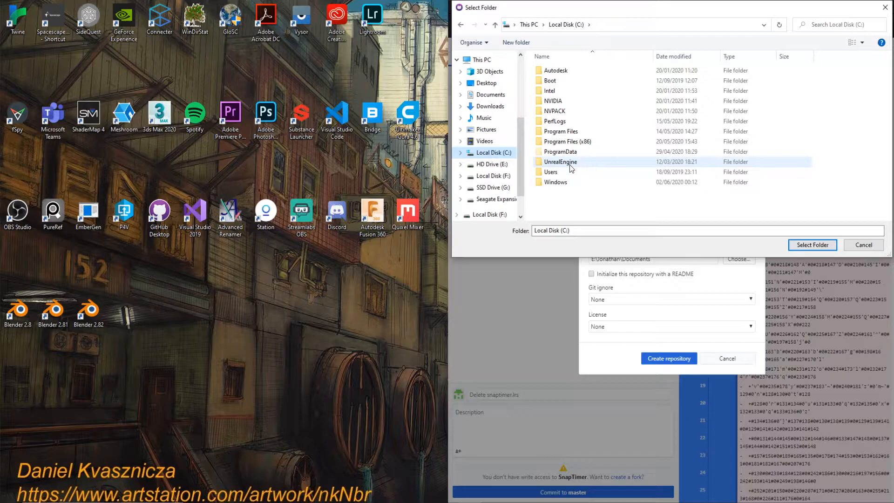
mouse_move(704, 274)
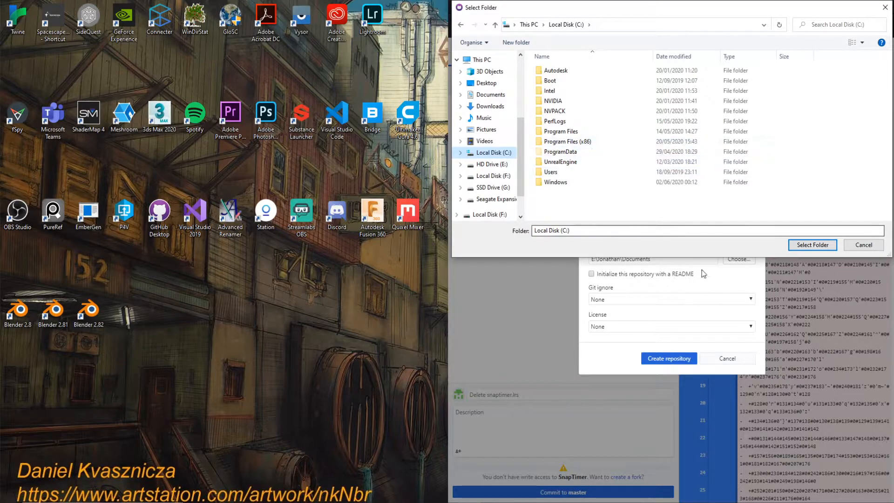
click(549, 91)
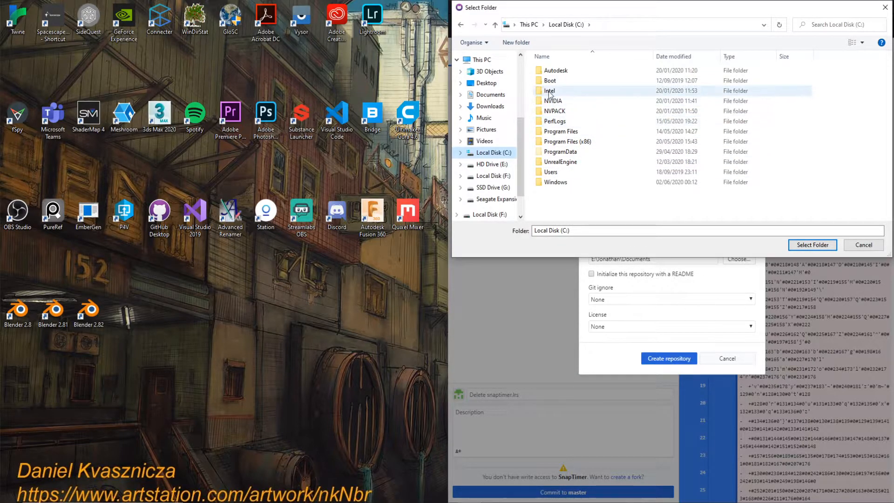
mouse_move(585, 121)
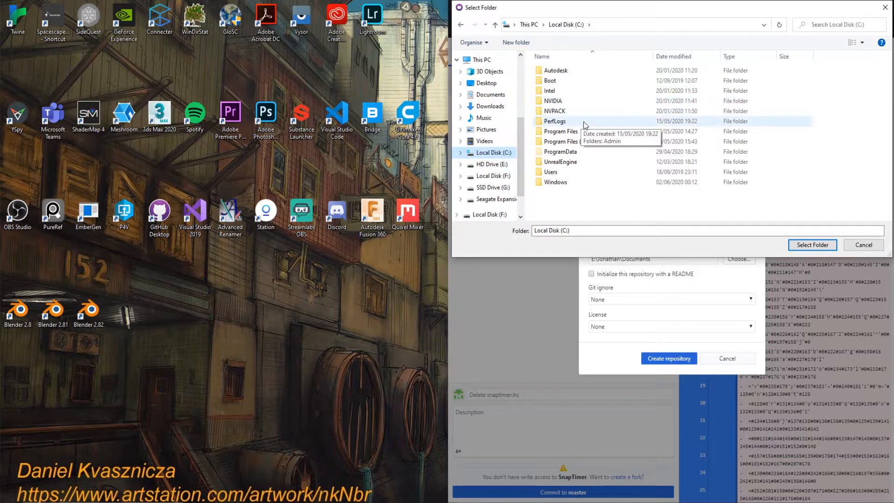
mouse_move(581, 128)
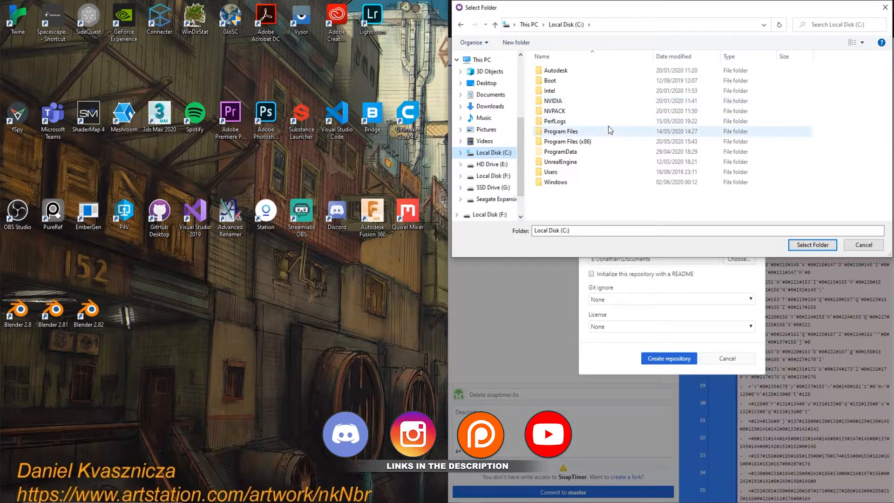
mouse_move(574, 204)
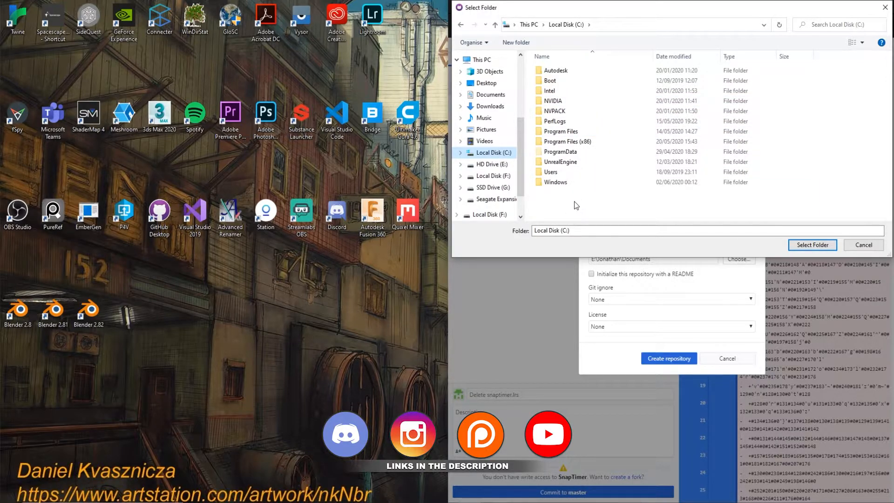
Create a new folder 'UmrealEngine_4.25' on C: and enter it
right_click(576, 205)
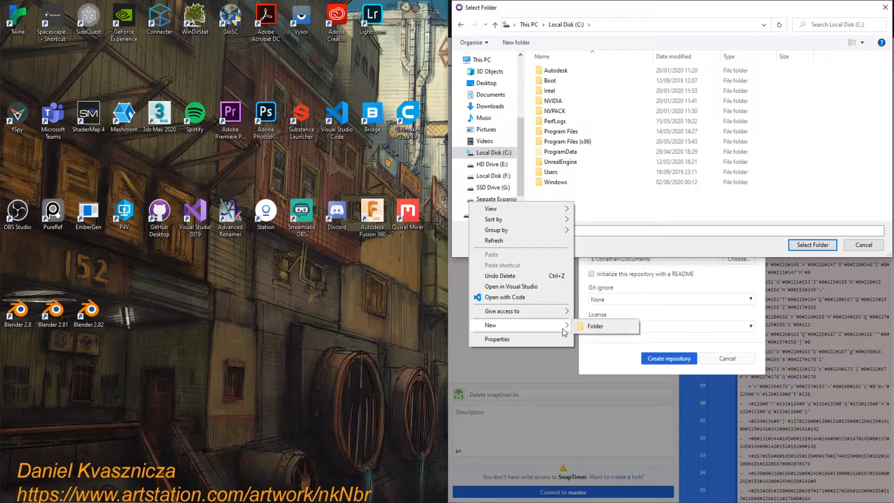
click(595, 326)
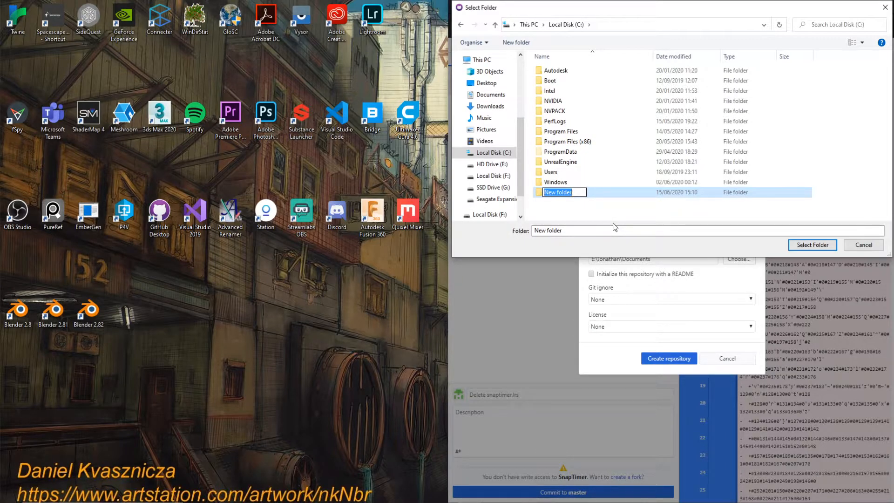
text(UNREAL)
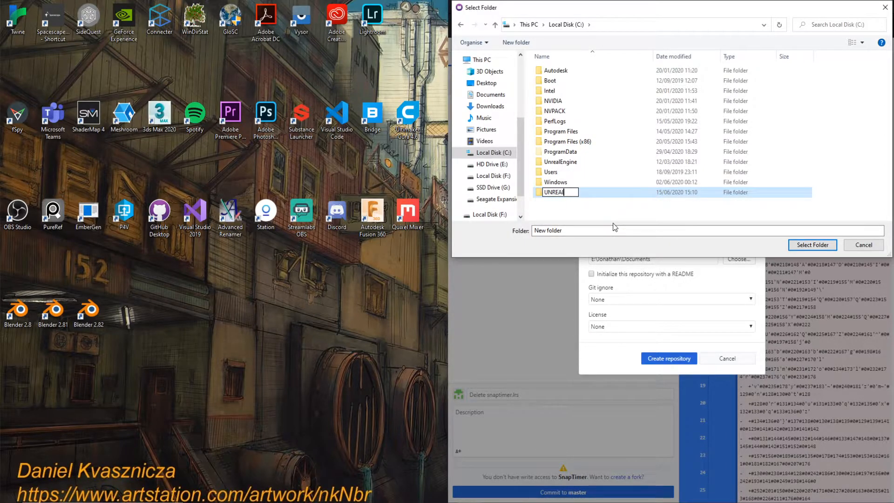
text(UmrealEngine)
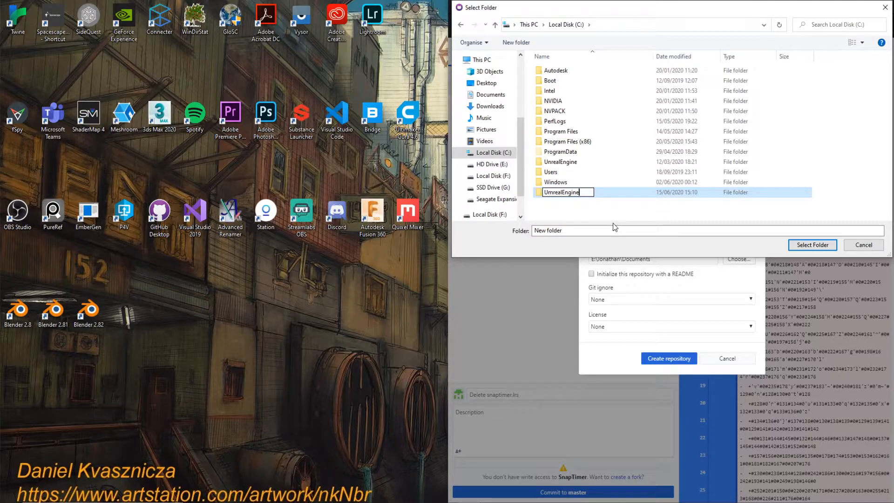
text(_4.25)
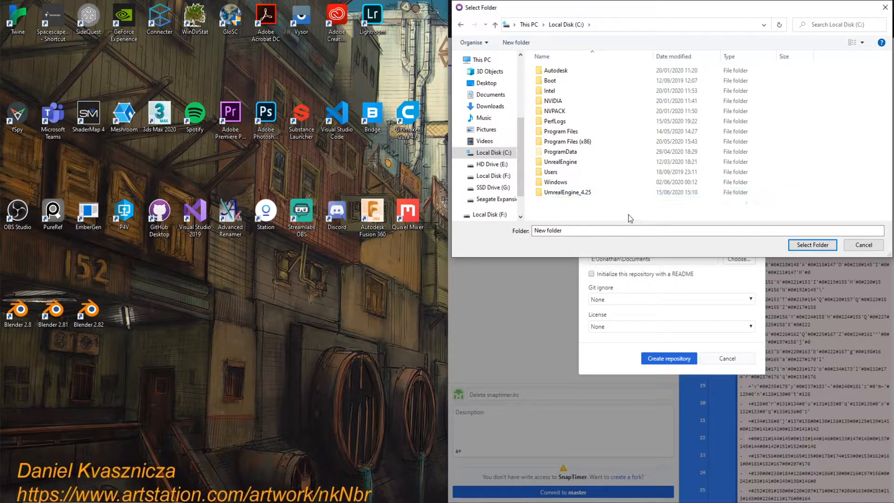
double_click(567, 192)
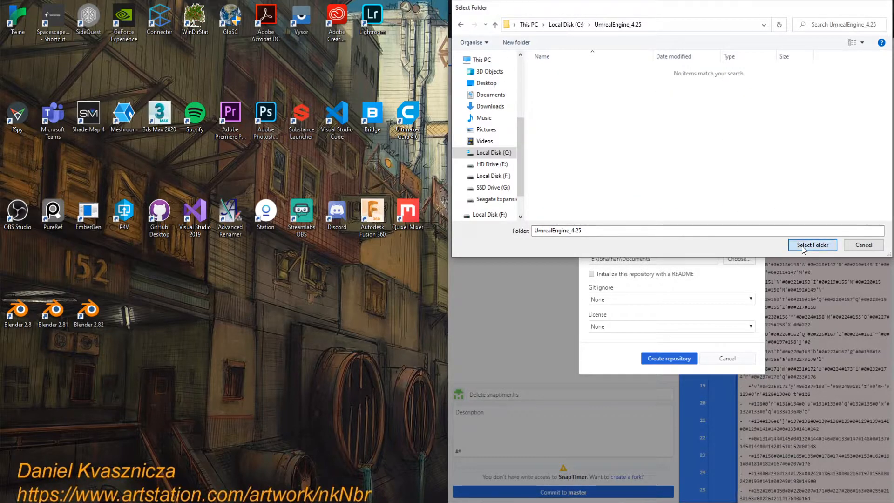
Create the UE4-4.25 repository in C:\UmrealEngine_4.25 with its initial commit
click(812, 245)
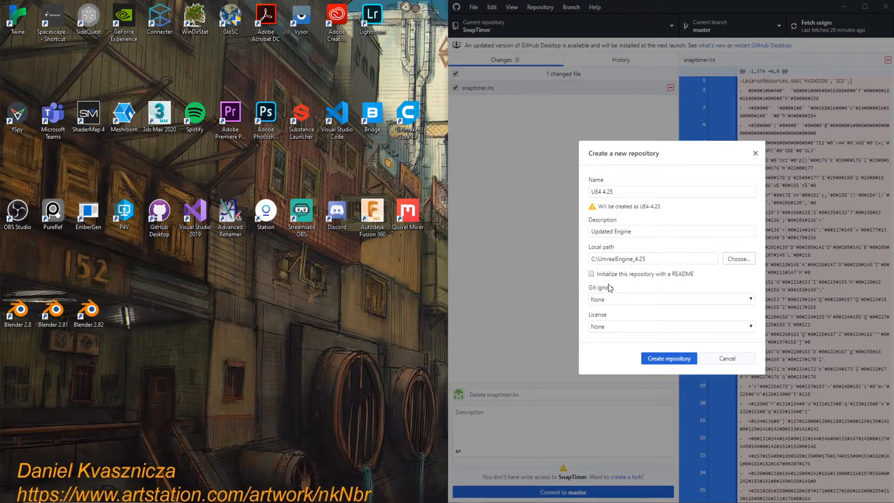
mouse_move(640, 286)
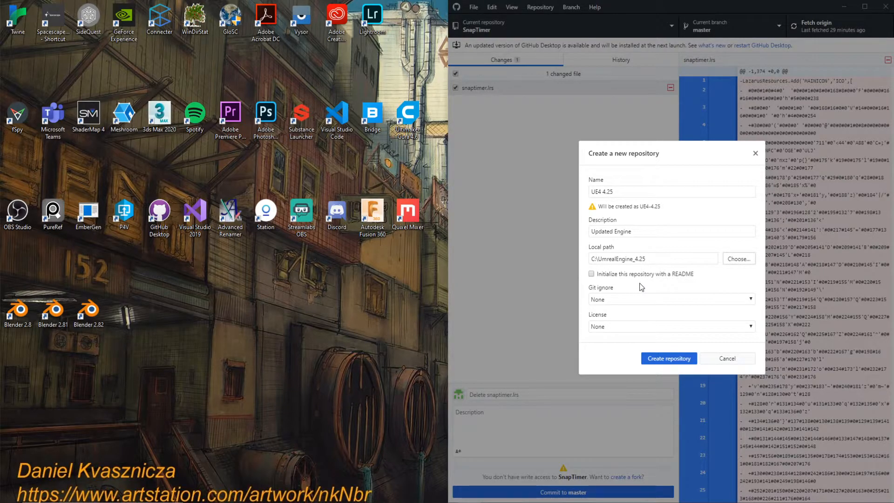
mouse_move(664, 302)
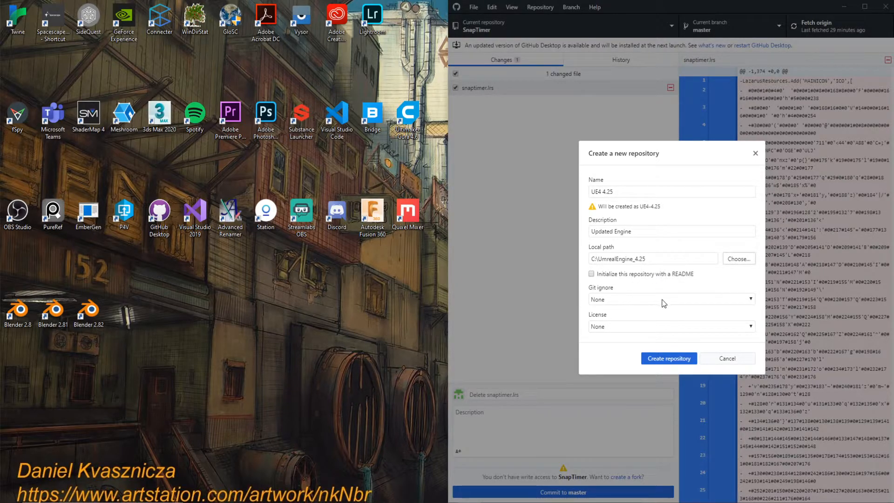
click(668, 358)
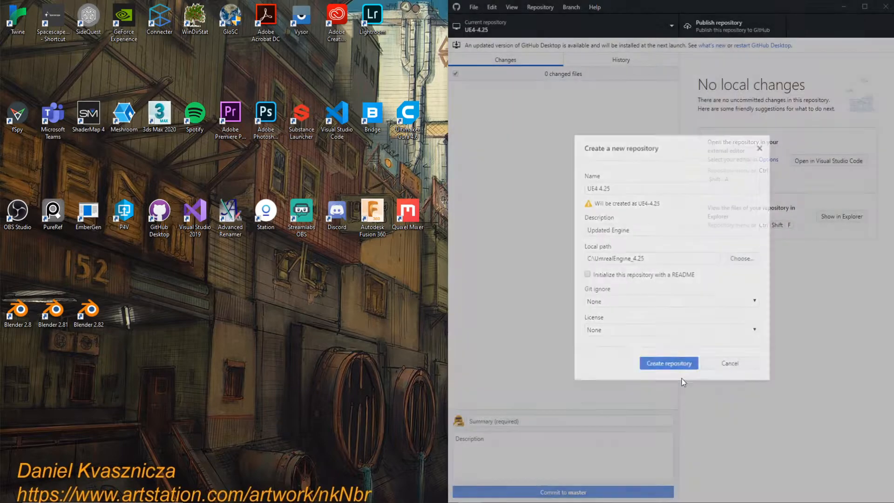
click(667, 363)
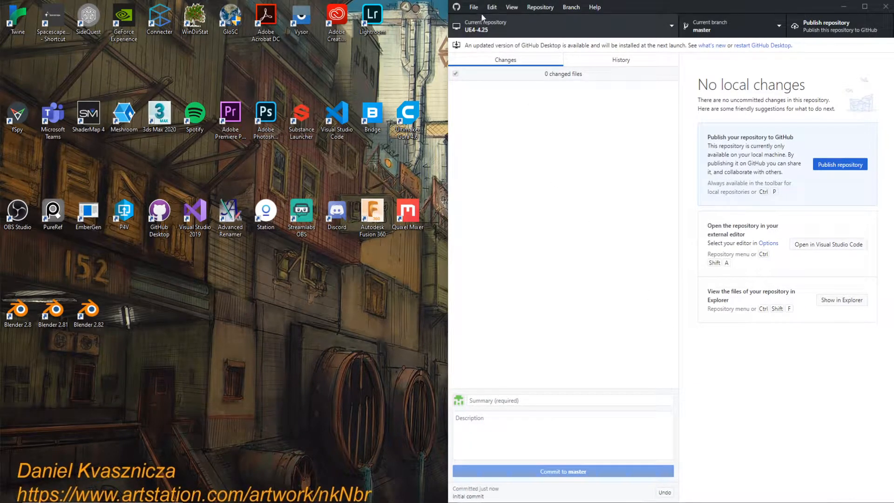
click(540, 7)
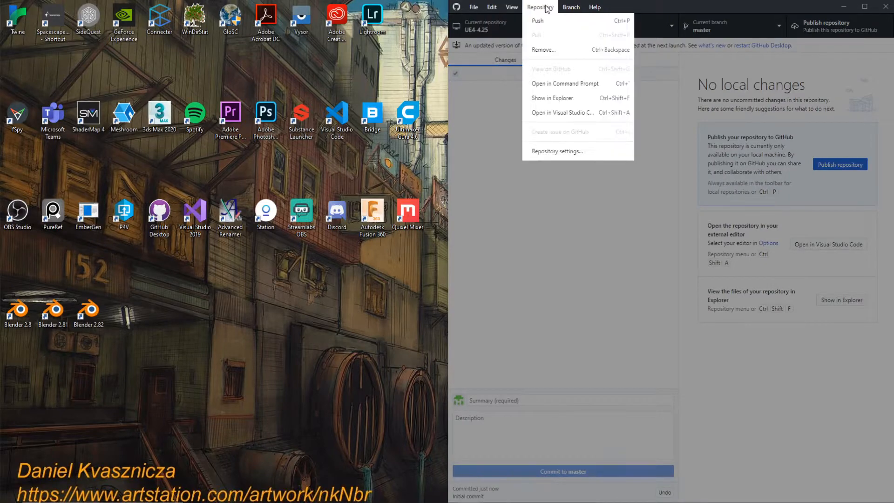
mouse_move(588, 158)
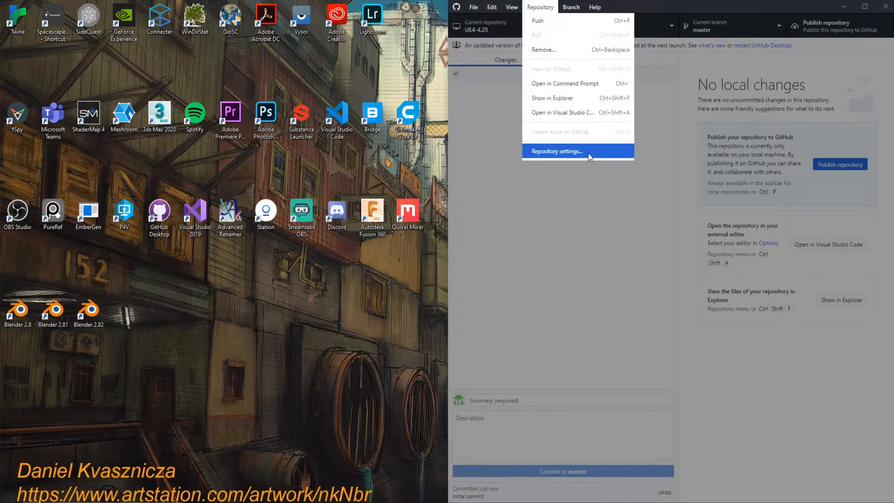
click(473, 7)
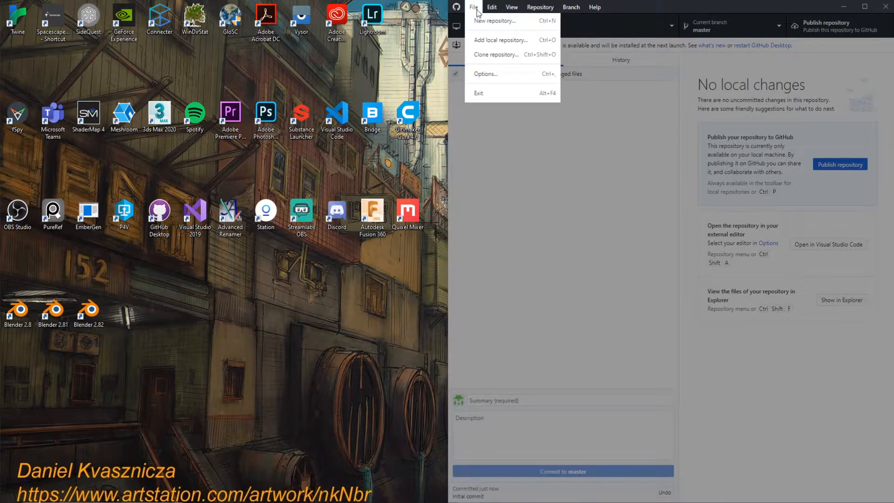
Clone the Oculus-VR UnrealEngine.git URL into C:\UmrealEngine_4.25\UnrealEngine
click(495, 54)
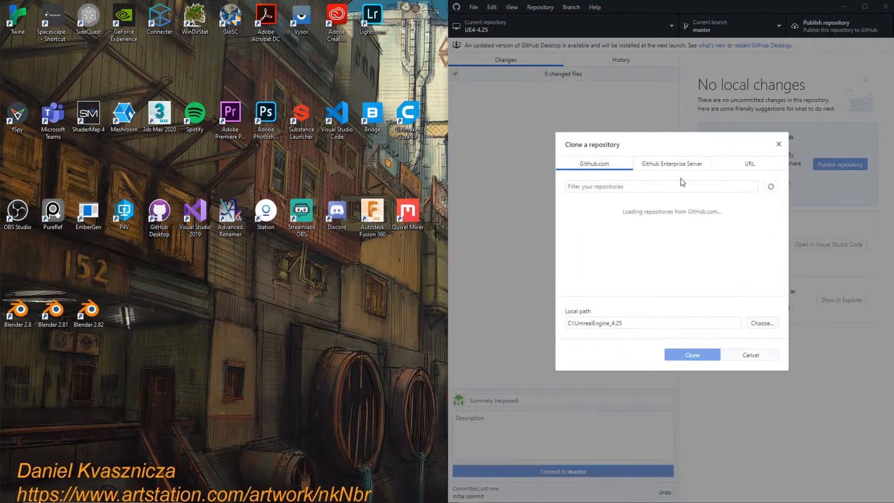
click(748, 164)
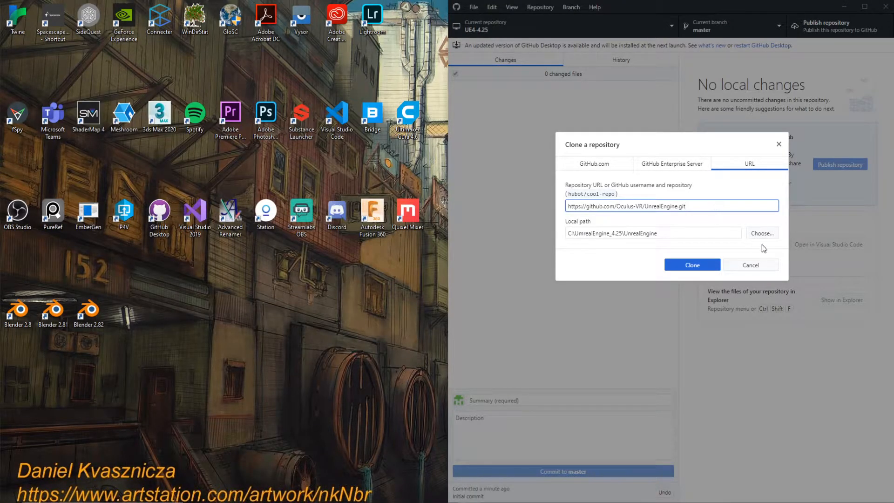
click(692, 264)
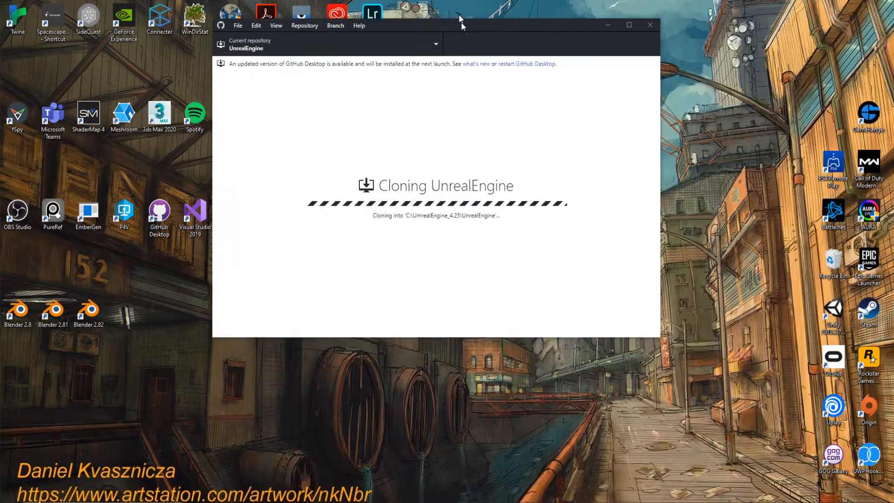
Maximize GitHub Desktop while the UnrealEngine clone receives objects
click(628, 25)
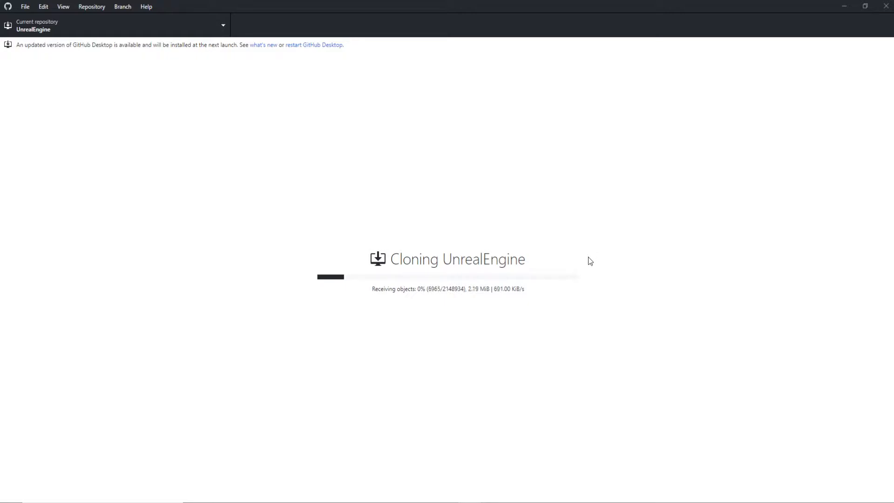
mouse_move(552, 381)
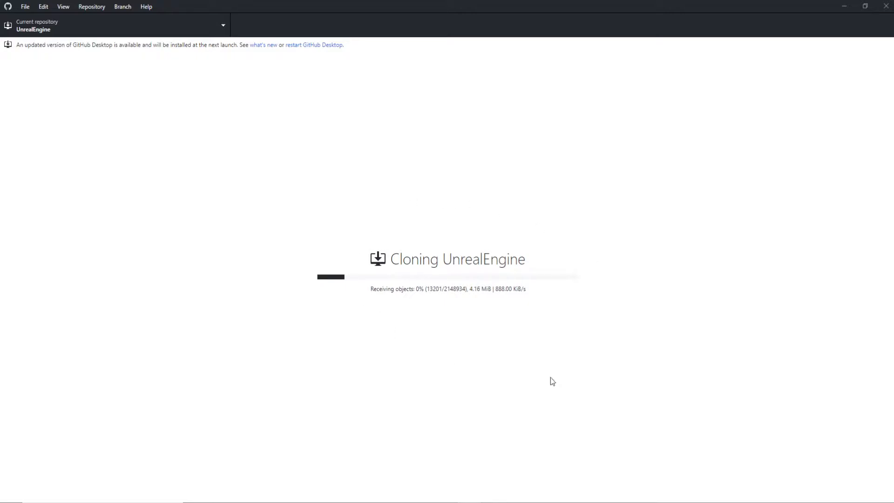
mouse_move(588, 315)
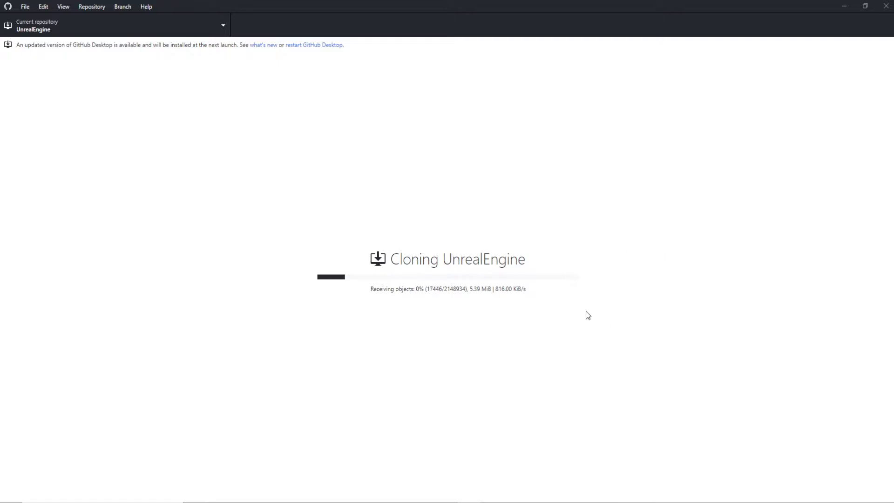
mouse_move(614, 321)
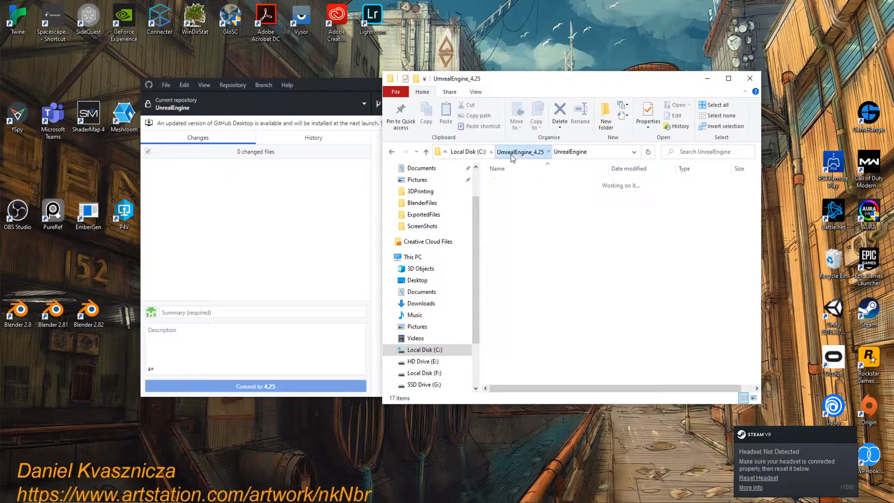
Navigate from C: through UmrealEngine_4.25 into the cloned UnrealEngine folder
click(515, 193)
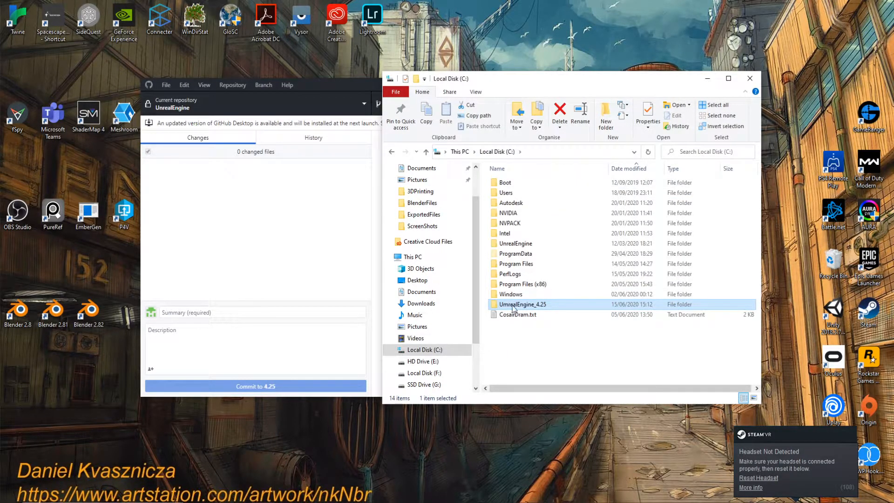
click(520, 304)
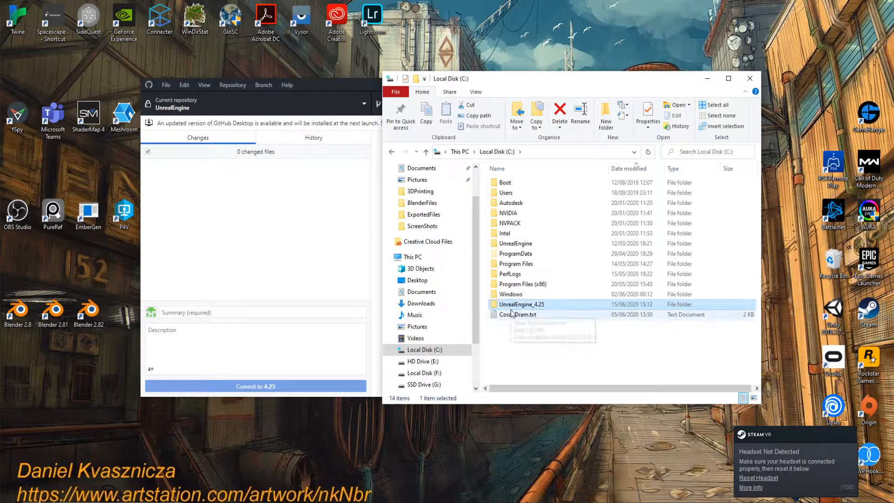
double_click(519, 303)
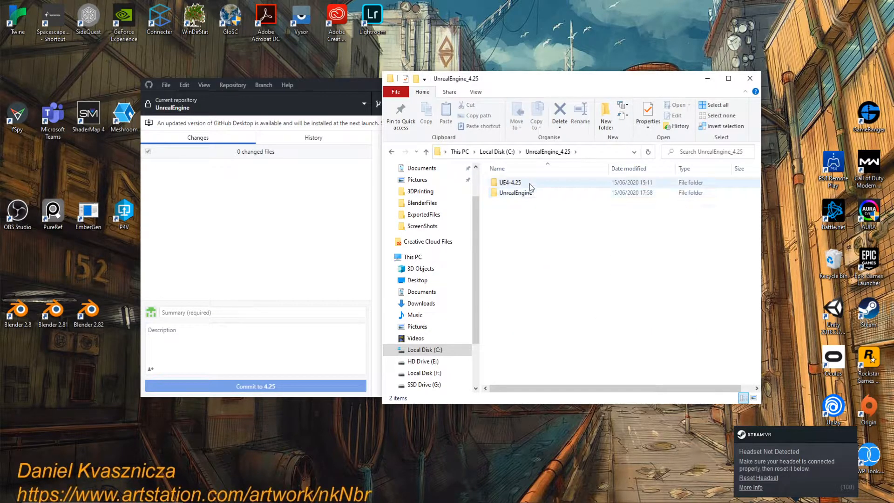
double_click(517, 192)
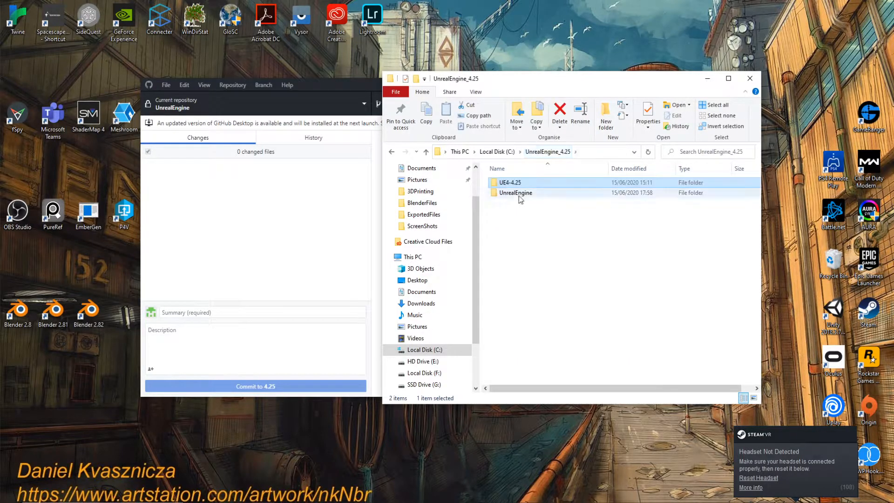
double_click(515, 191)
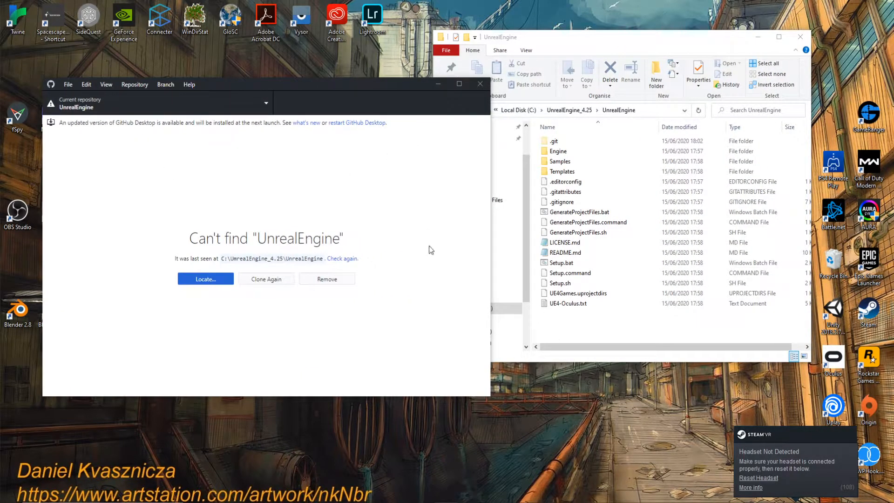
Locate the missing repository by browsing to C:\UnrealEngine_4.25\UnrealEngine
click(205, 279)
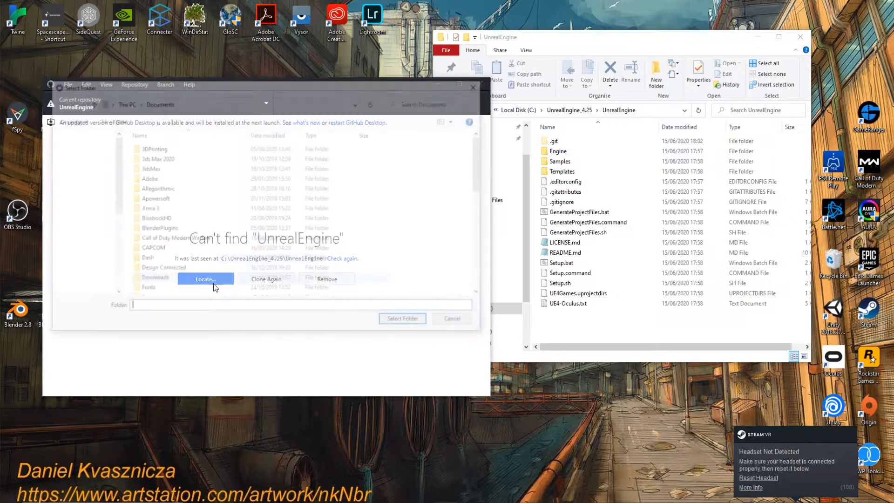
click(205, 278)
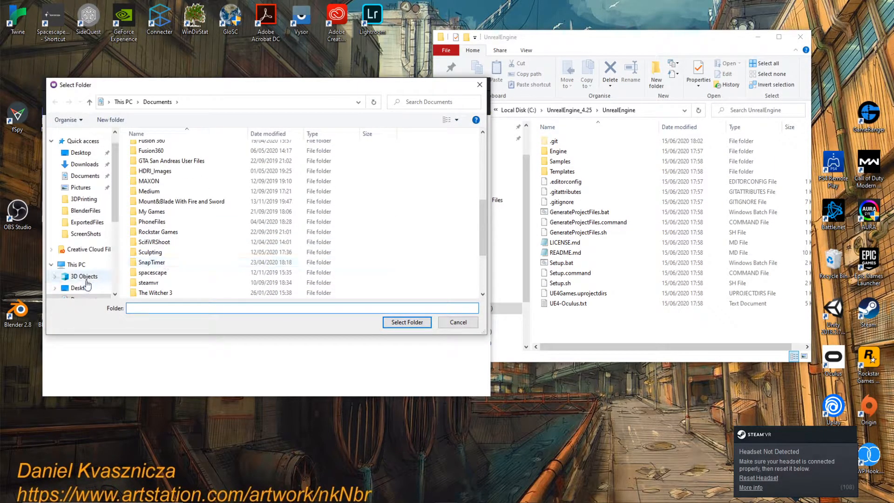
click(83, 257)
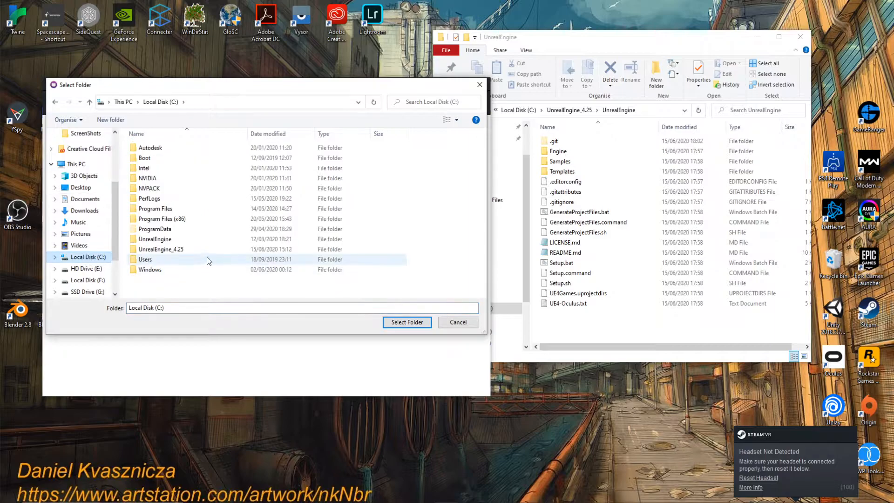
double_click(161, 249)
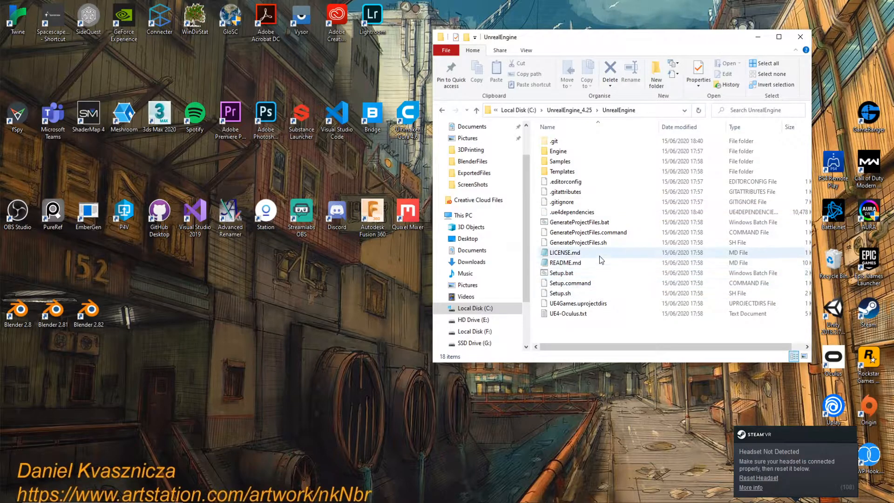
mouse_move(582, 273)
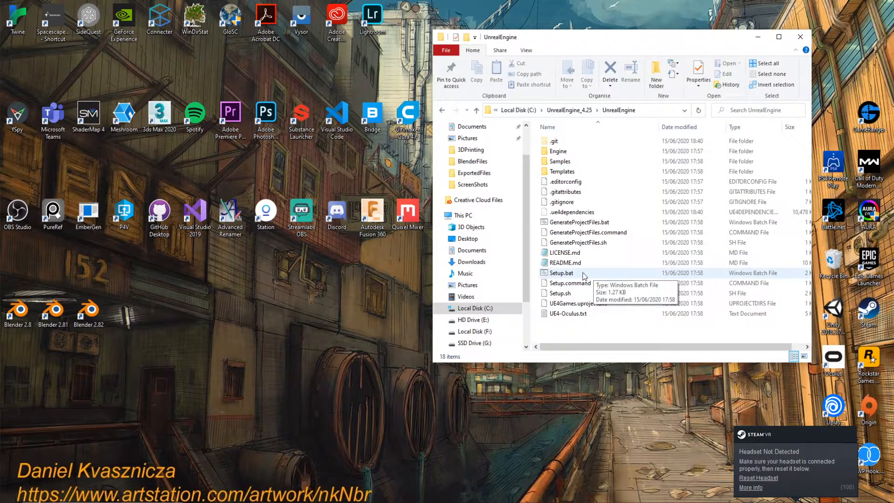
Run Setup.bat so dependencies and FeaturePacks download into UnrealEngine
double_click(562, 273)
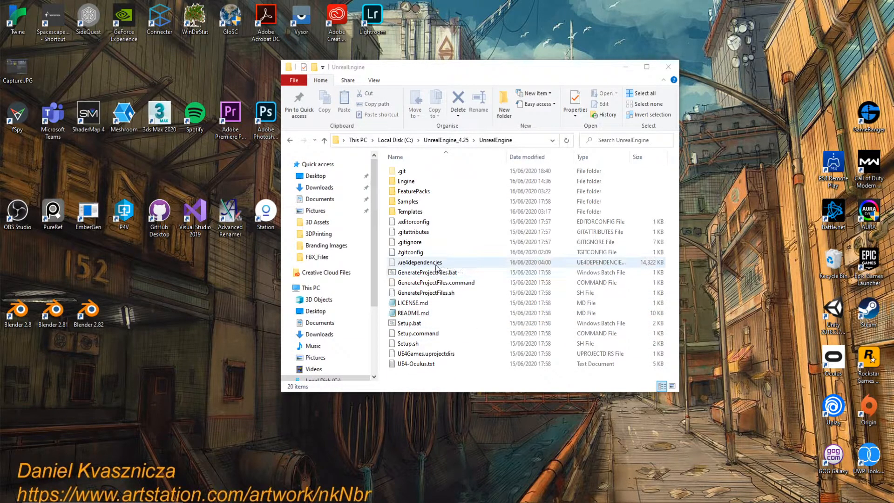
Run GenerateProjectFiles.bat to produce the UE4.sln solution in the UnrealEngine folder
click(428, 272)
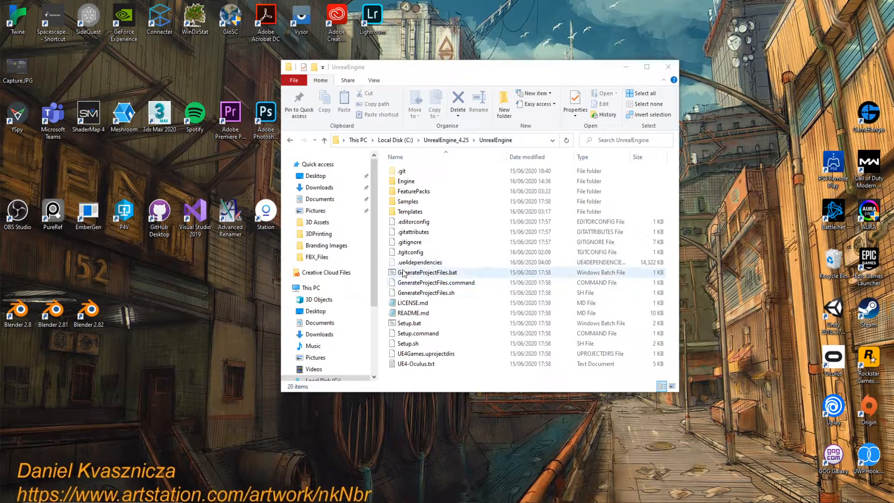
double_click(427, 272)
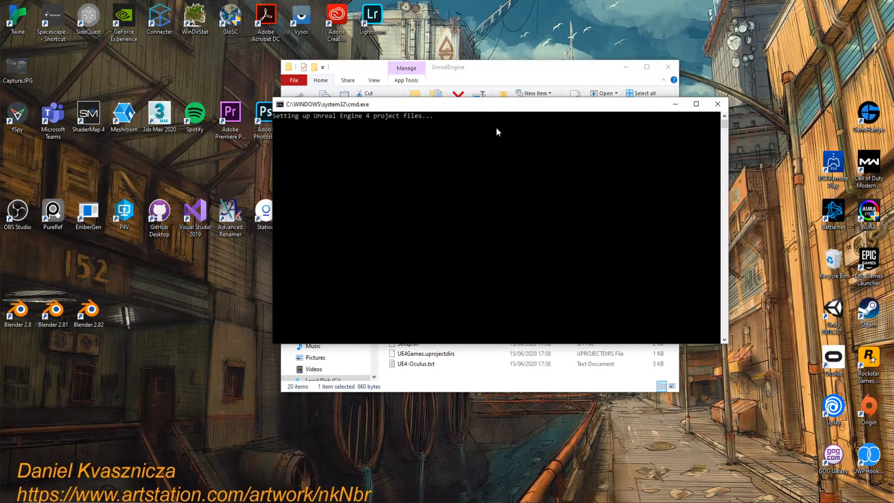
mouse_move(428, 129)
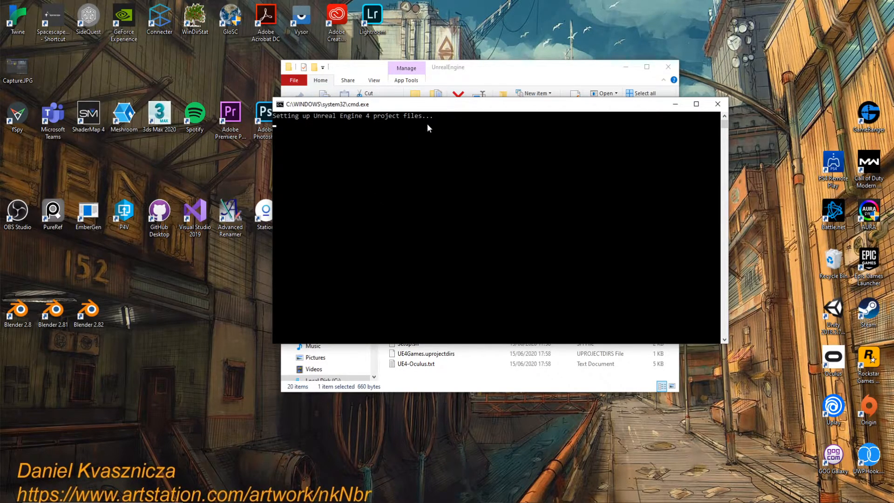
mouse_move(359, 137)
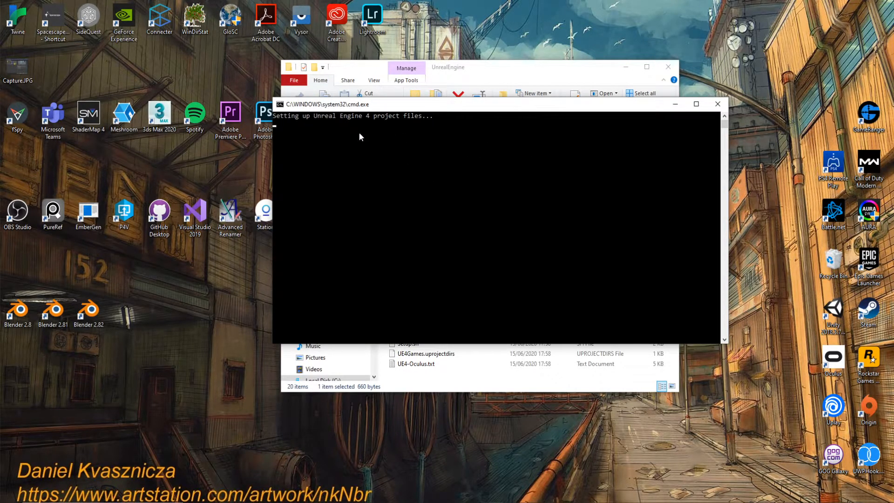
mouse_move(406, 128)
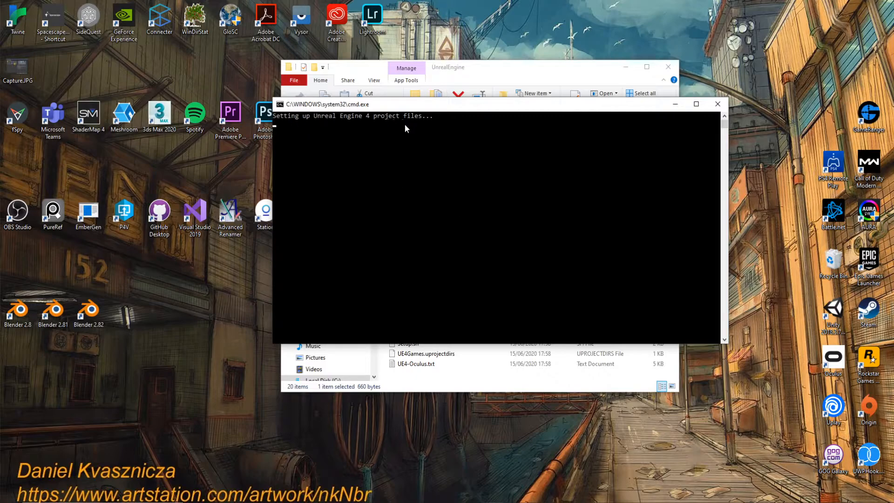
mouse_move(488, 190)
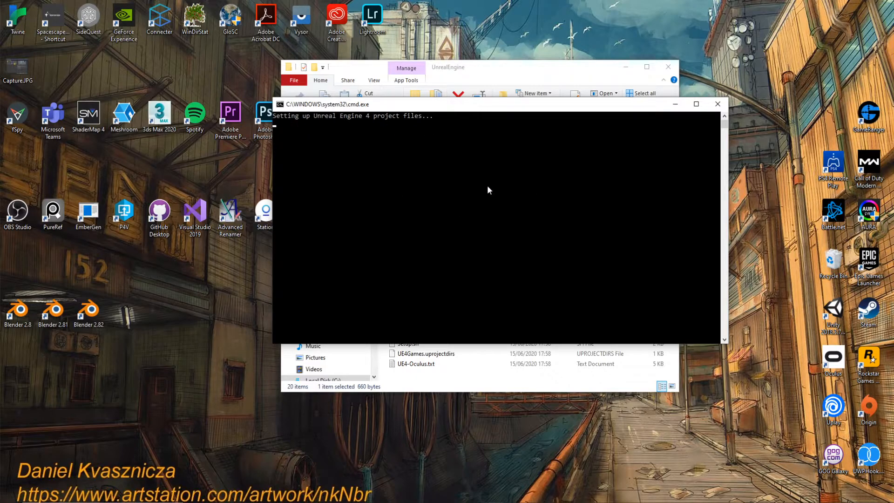
mouse_move(613, 179)
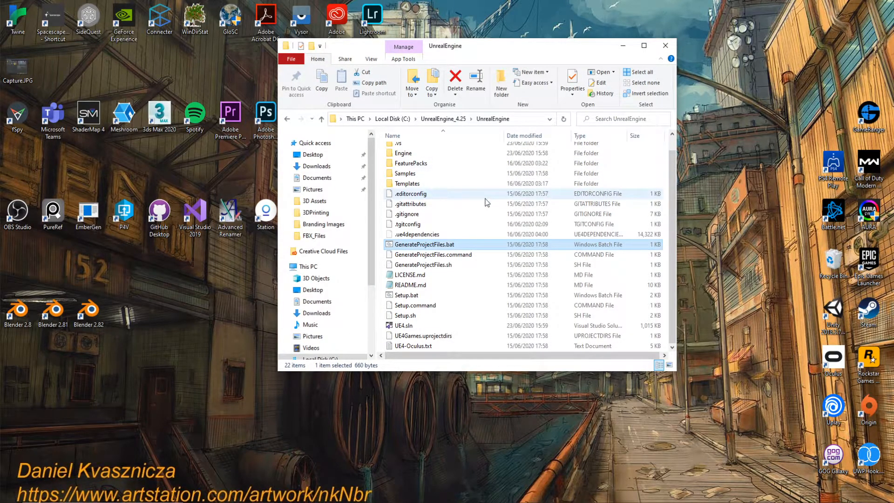
mouse_move(551, 231)
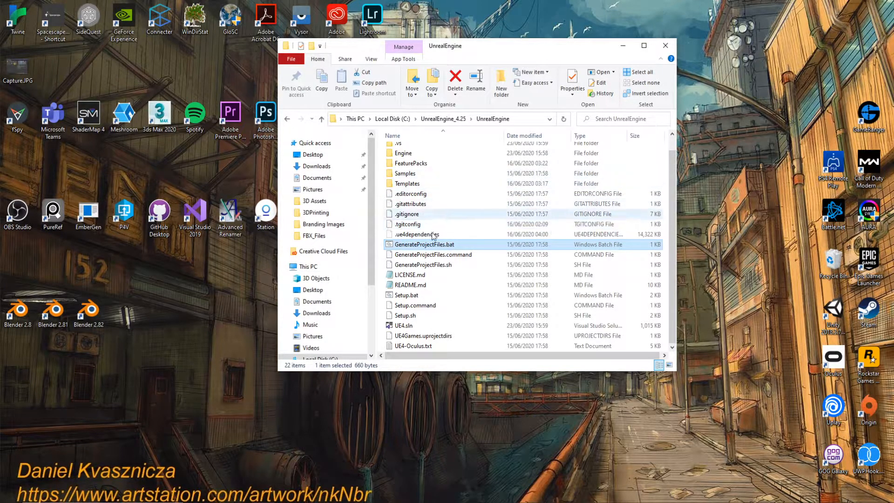
mouse_move(456, 285)
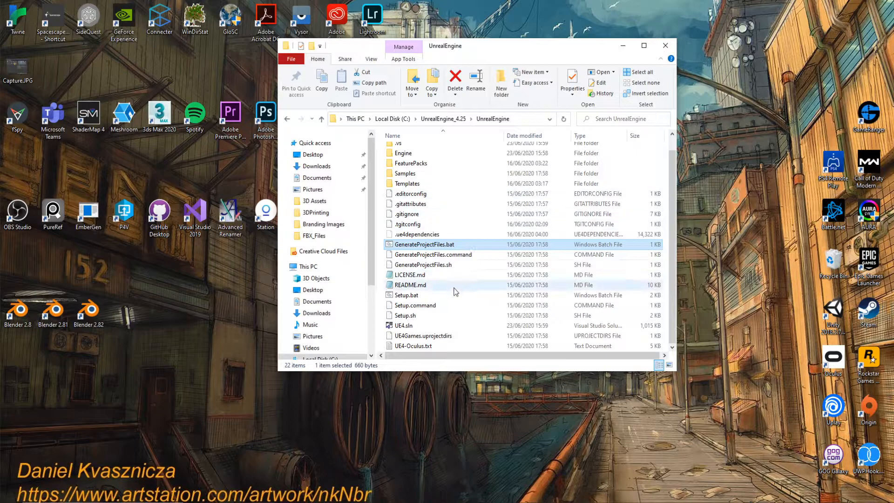
mouse_move(416, 295)
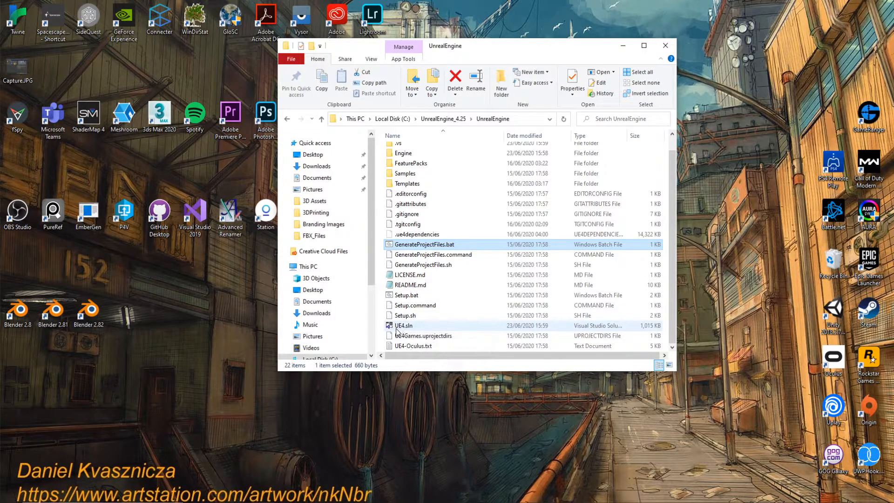
mouse_move(441, 334)
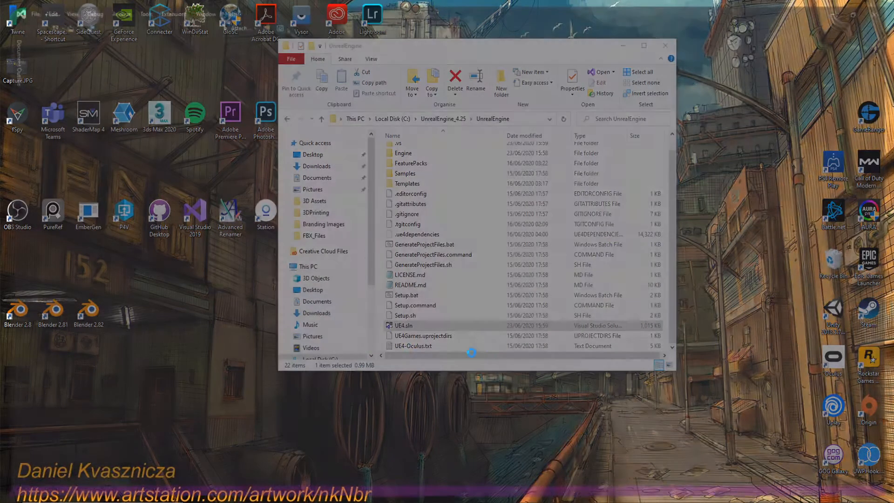
Load UE4.sln in Visual Studio 2019 and focus the Solution Explorer search box
double_click(405, 325)
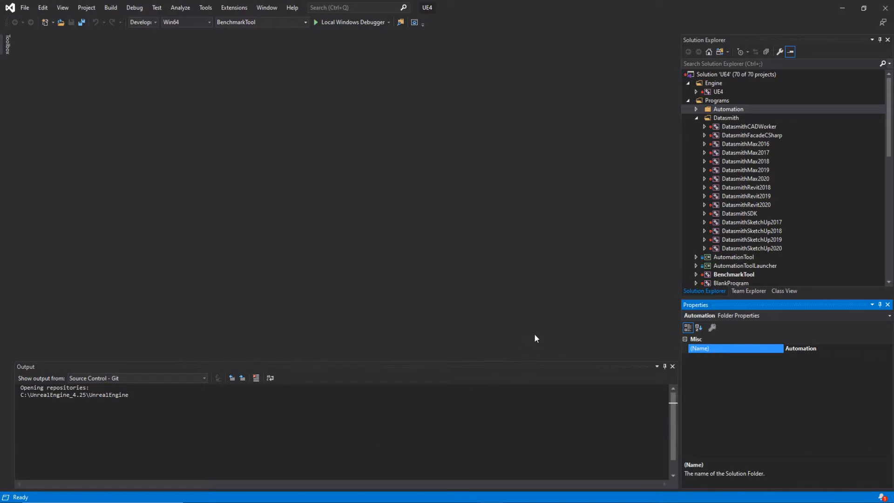
mouse_move(766, 91)
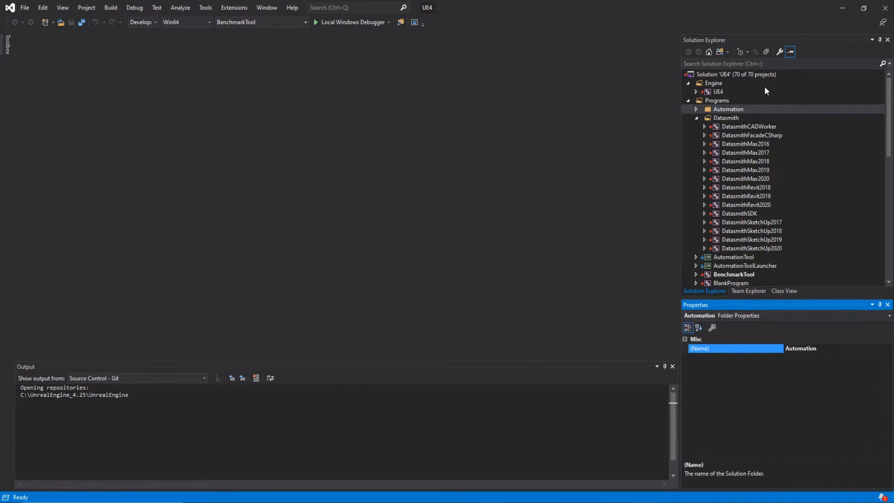
scroll(down, 3)
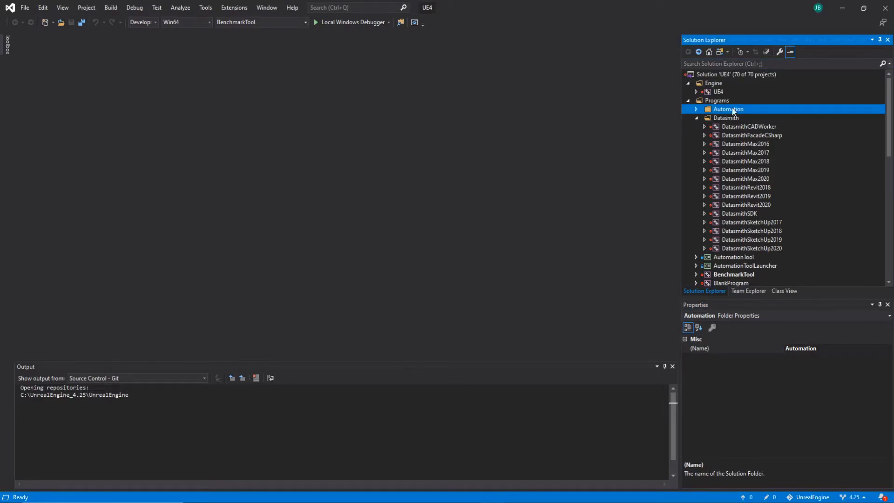
mouse_move(461, 286)
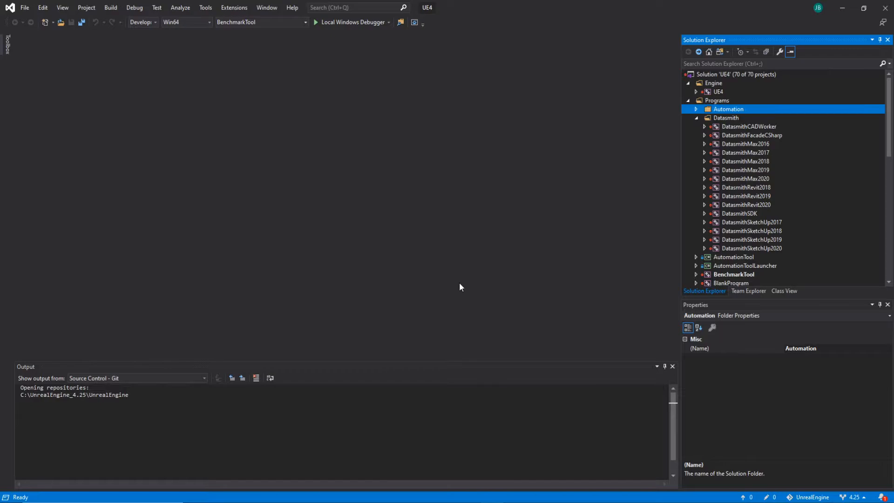
mouse_move(467, 271)
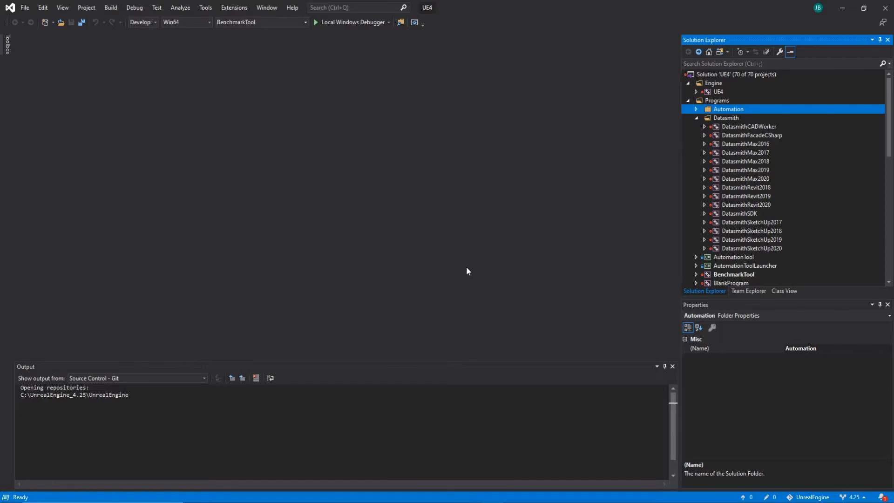
click(781, 64)
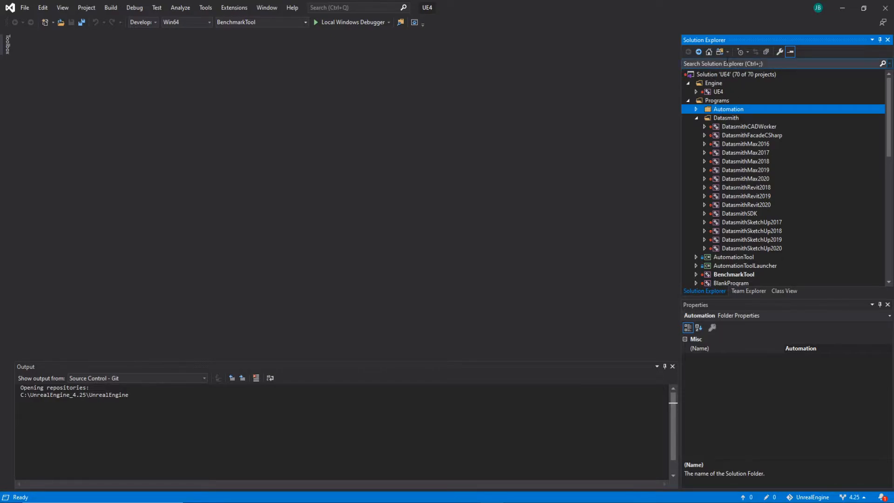
click(782, 63)
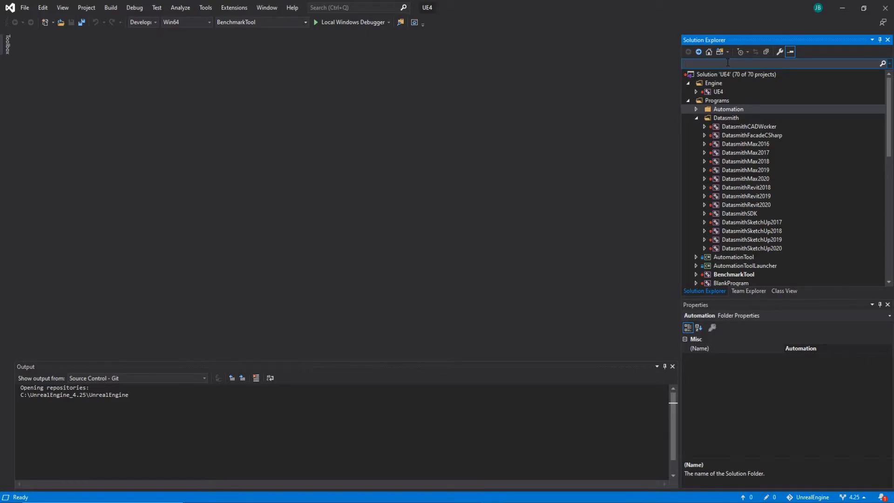
Search 'unrea' in Solution Explorer and build the UnrealLightmass program
text(unreallightmass)
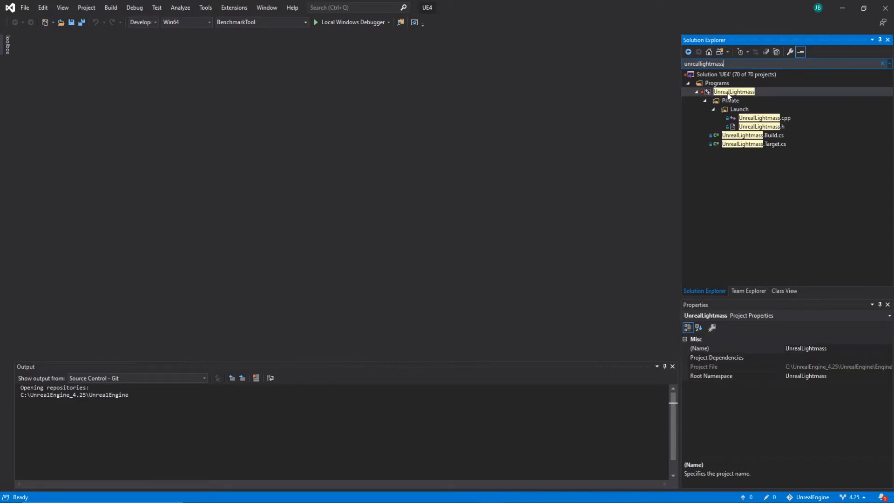
right_click(734, 91)
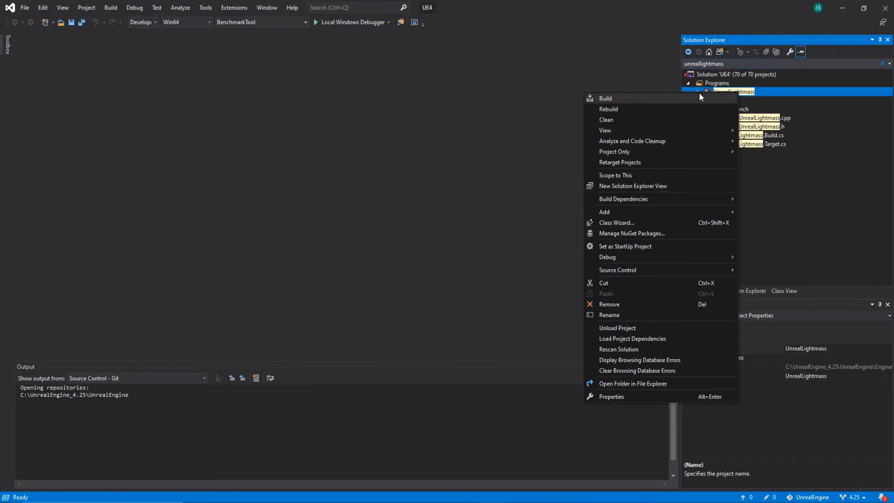
mouse_move(612, 105)
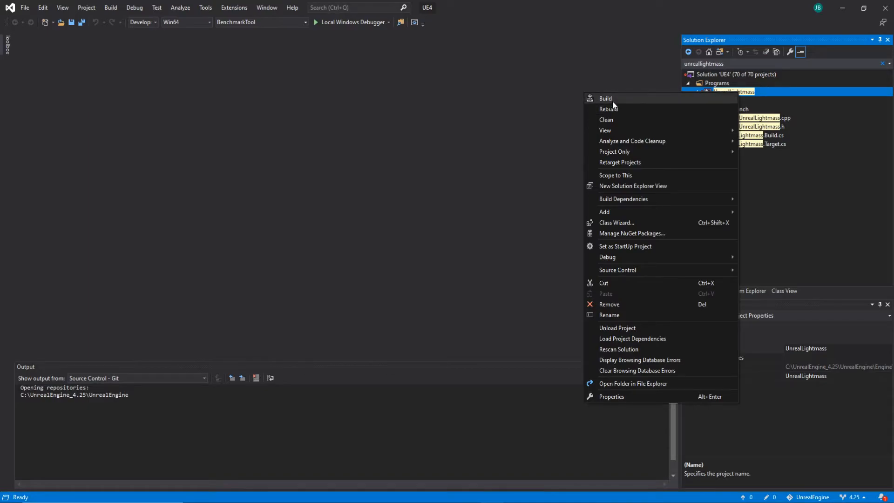
click(605, 98)
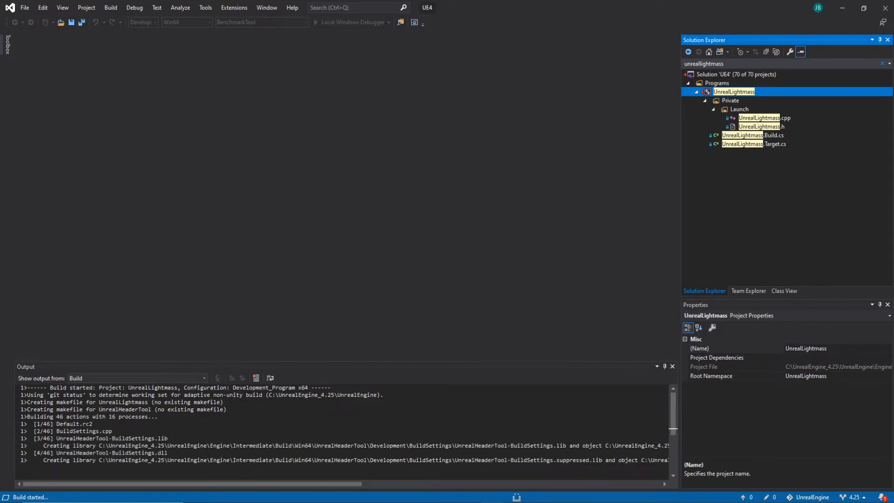
scroll(down, 3)
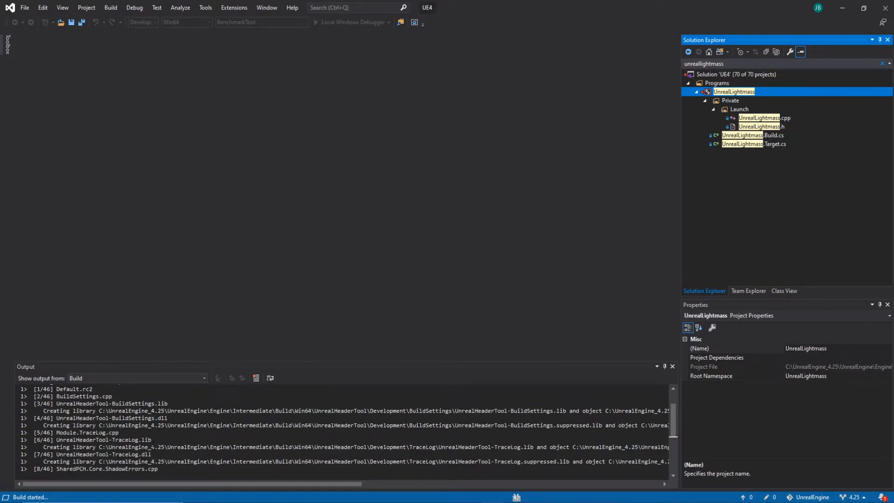
scroll(down, 3)
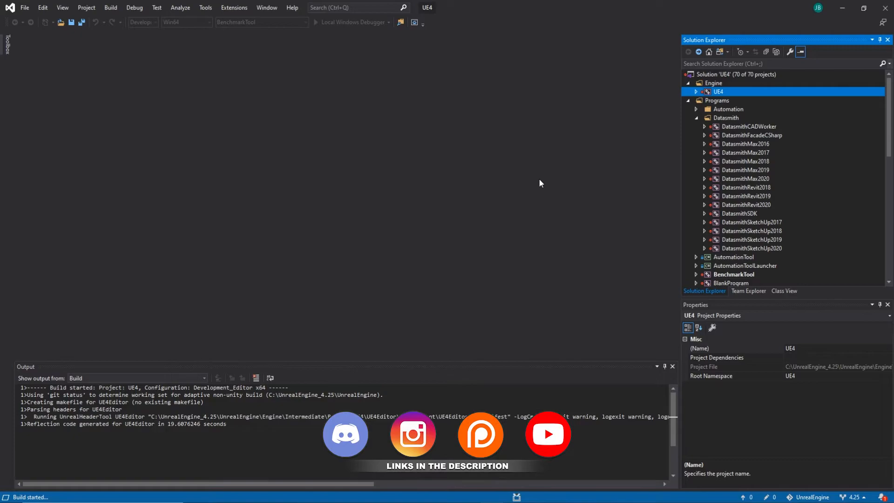
mouse_move(333, 372)
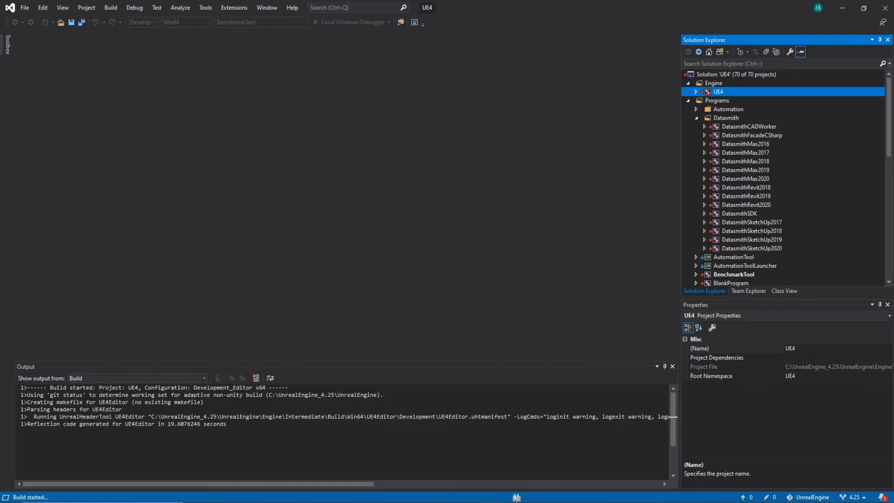
mouse_move(558, 498)
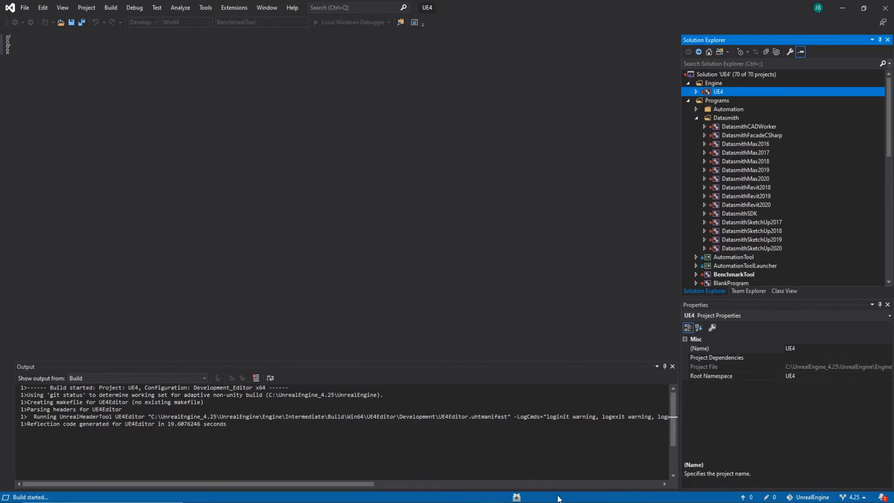
mouse_move(482, 492)
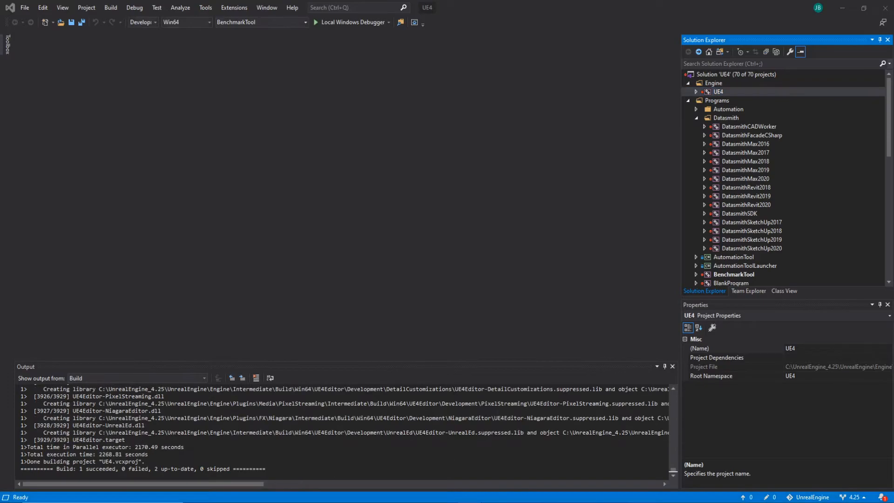
mouse_move(574, 248)
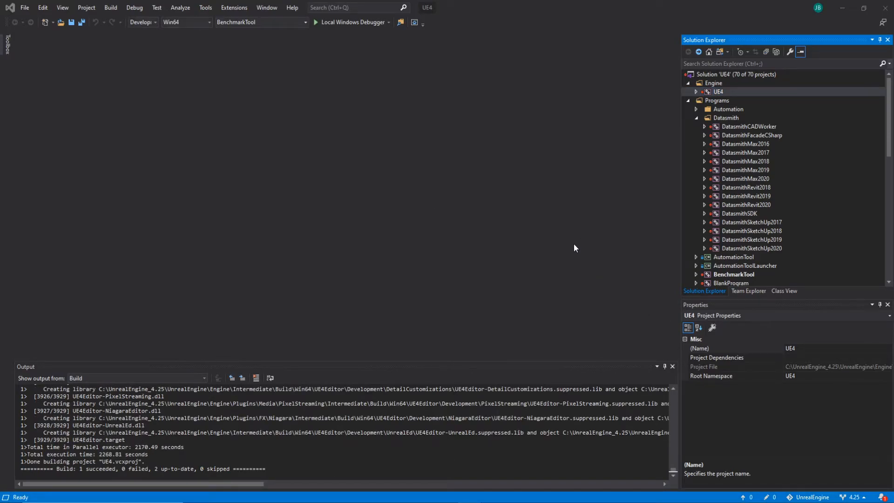
mouse_move(508, 262)
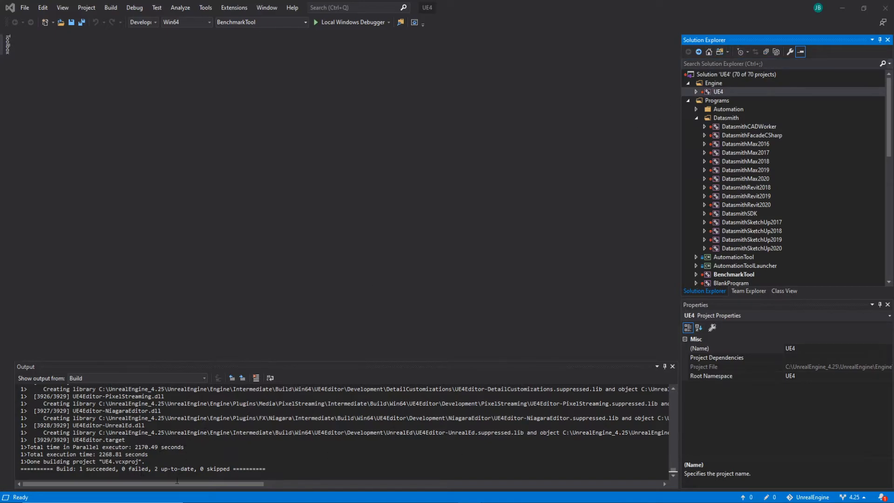
Set the UE4 project under Engine as the StartUp Project, replacing BenchmarkTool
click(714, 83)
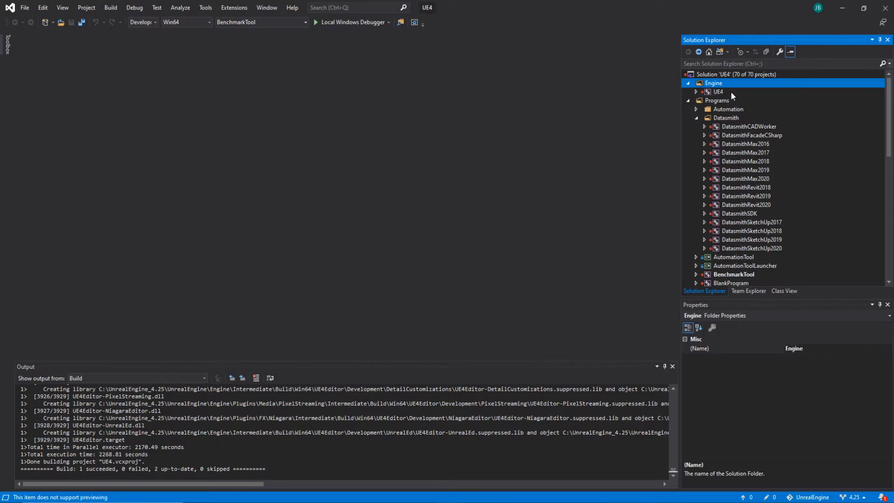
click(718, 91)
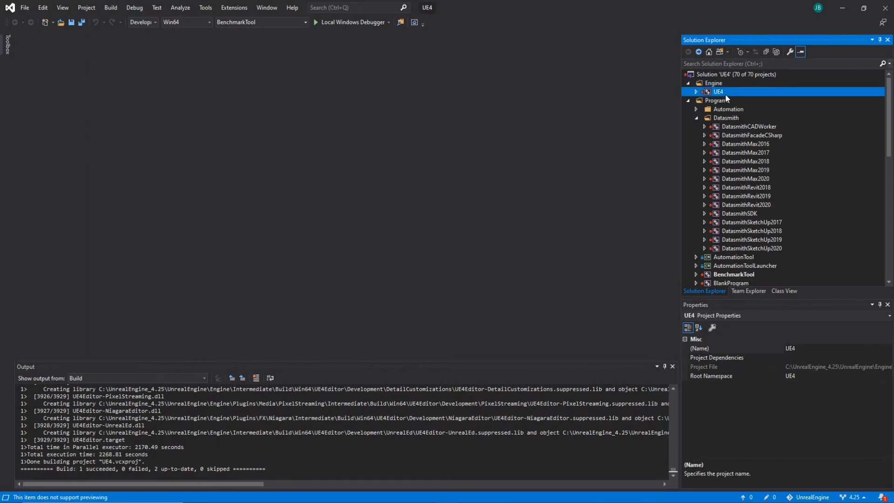
right_click(718, 91)
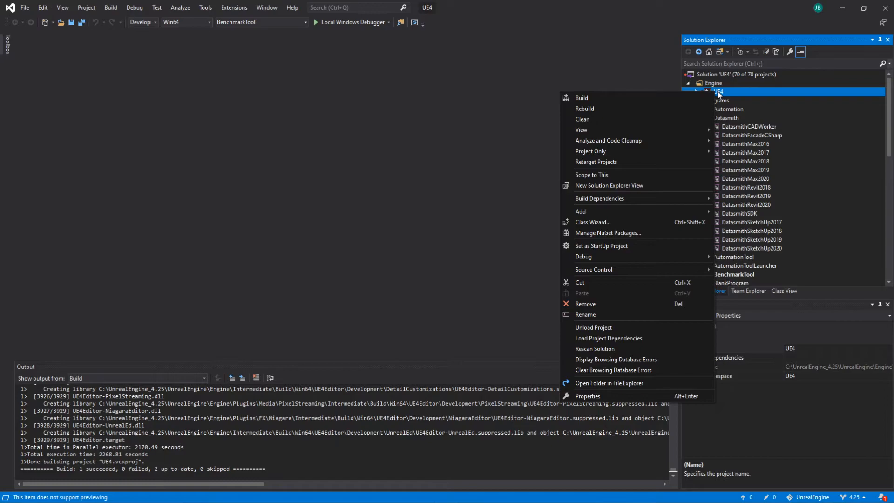
mouse_move(630, 246)
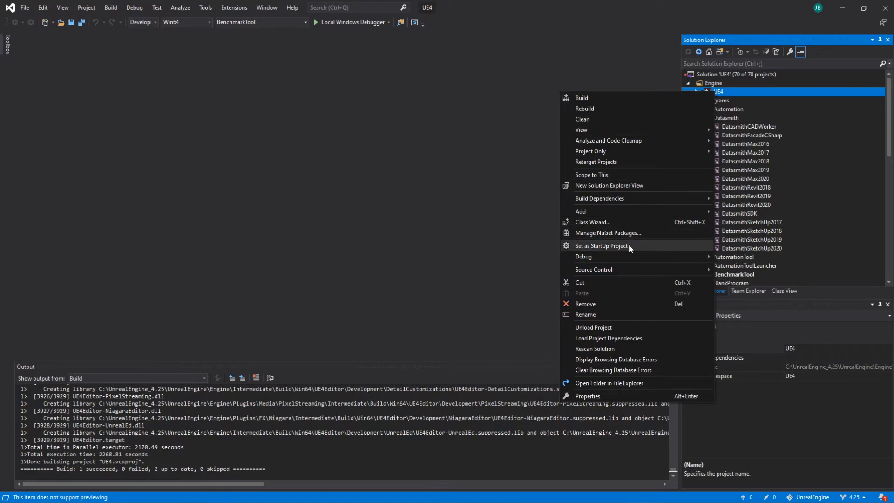
mouse_move(631, 253)
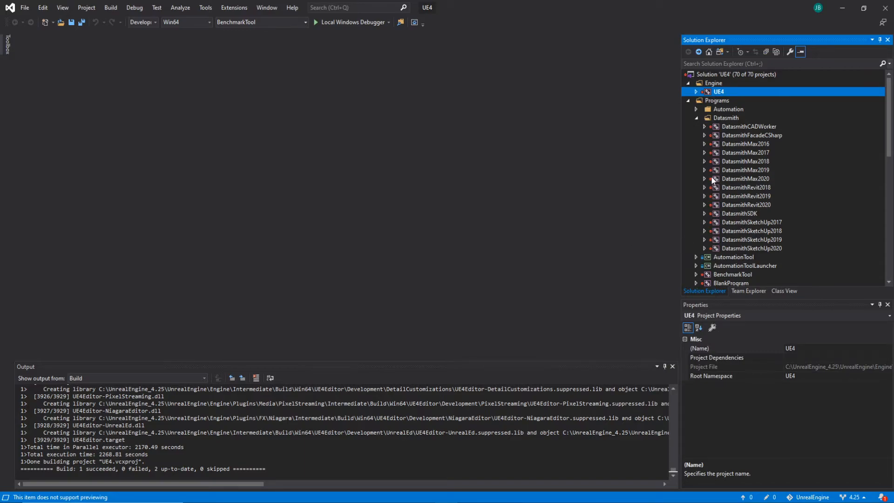
click(260, 21)
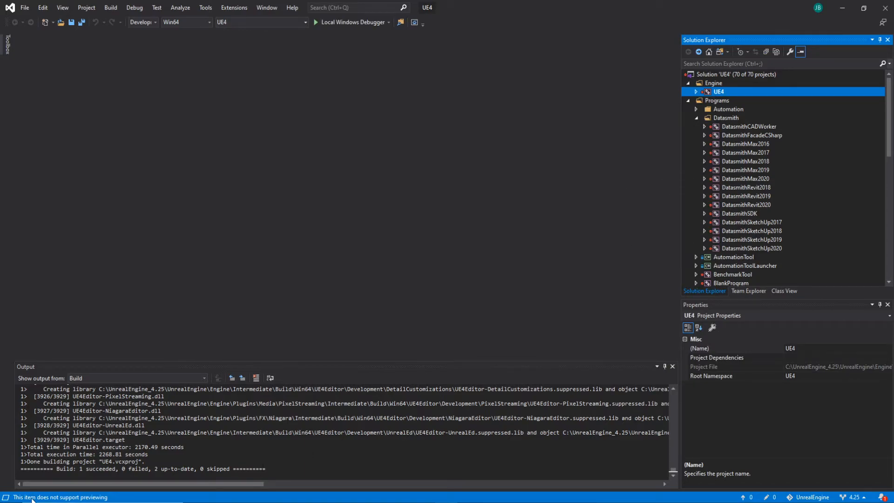
mouse_move(102, 496)
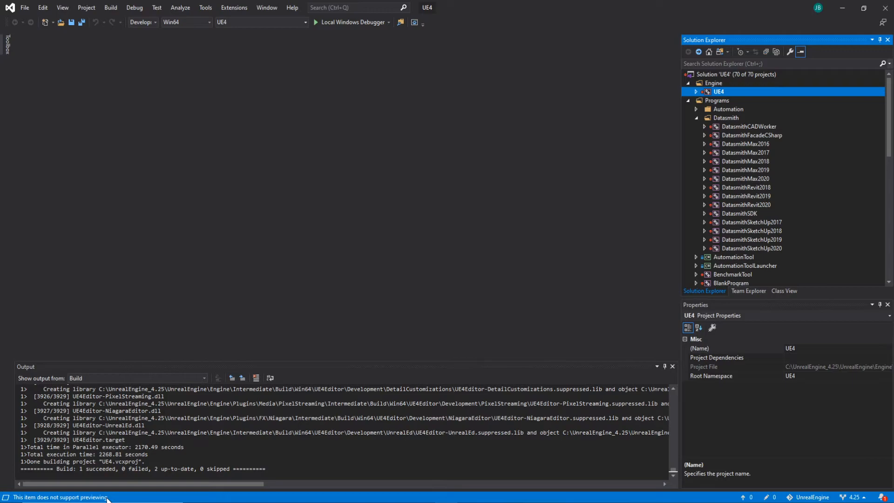
mouse_move(177, 498)
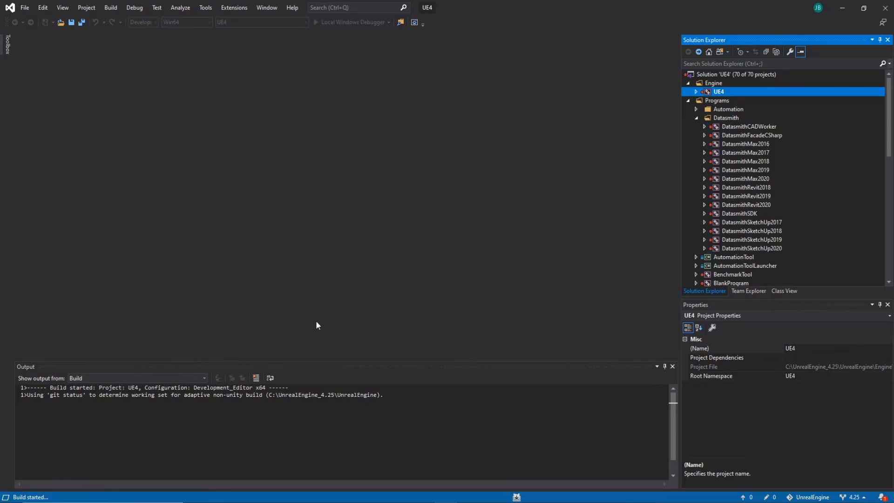
mouse_move(557, 340)
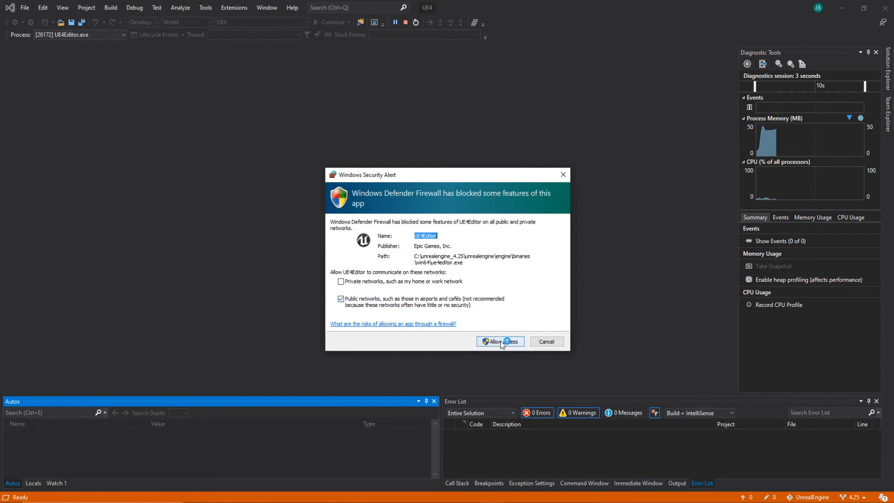
Allow UE4Editor through the Windows firewall so the debug launch proceeds
click(499, 341)
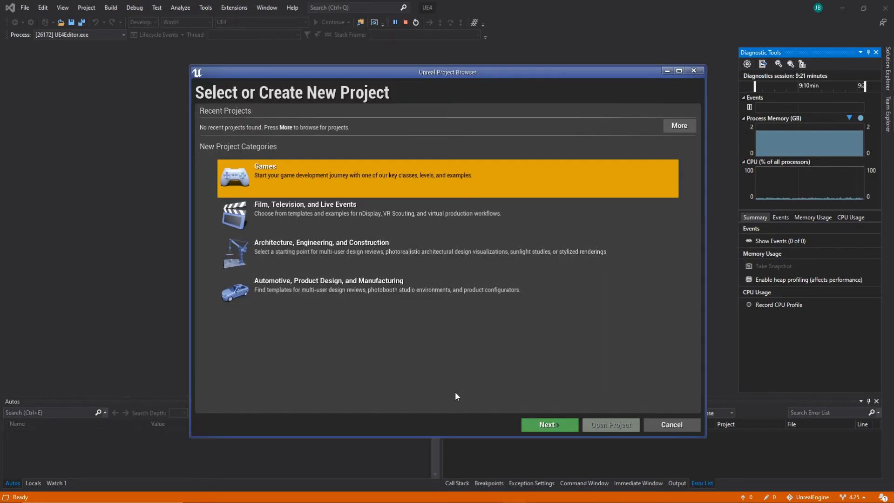
mouse_move(268, 163)
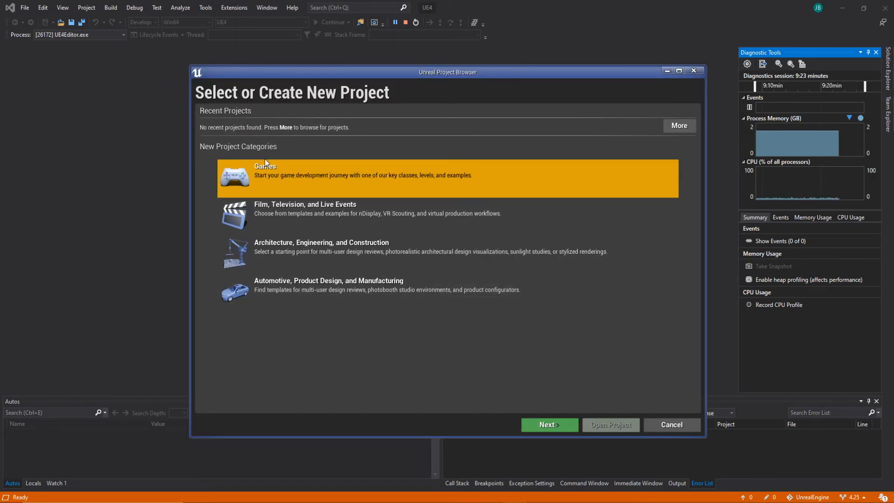
mouse_move(376, 177)
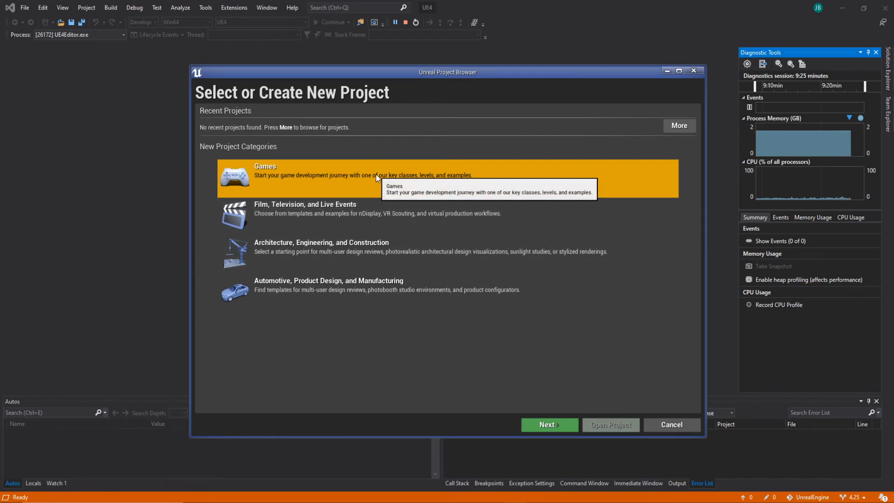
mouse_move(560, 425)
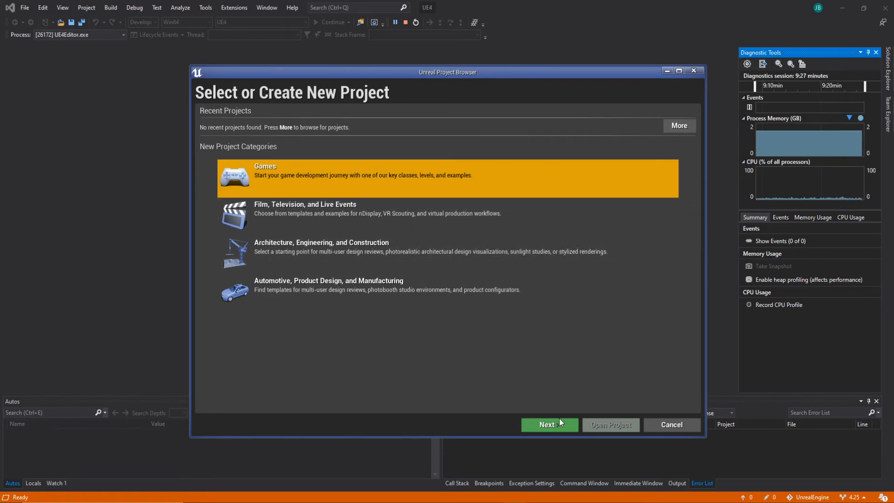
Continue from the Games category to its templates, highlighting Virtual Reality
click(548, 425)
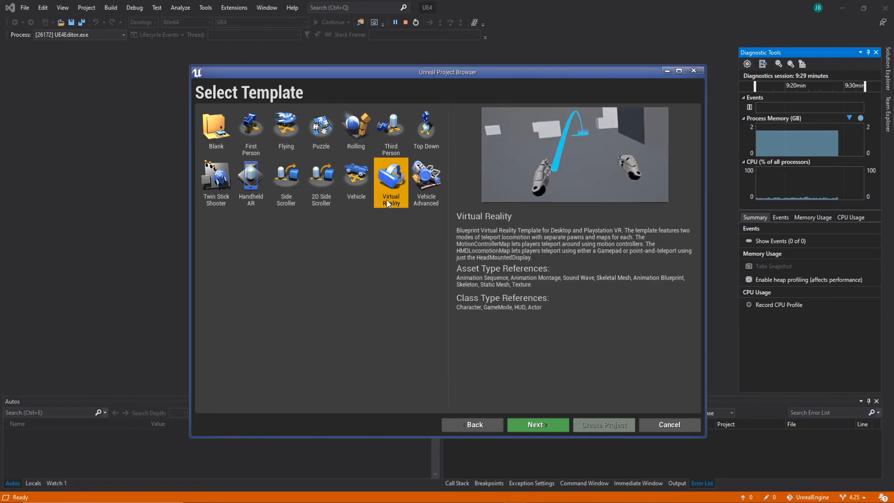
mouse_move(551, 291)
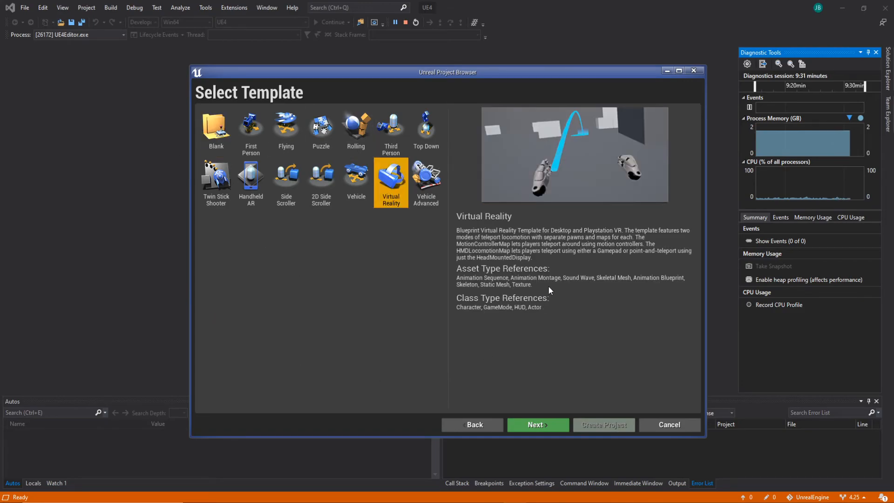
mouse_move(576, 294)
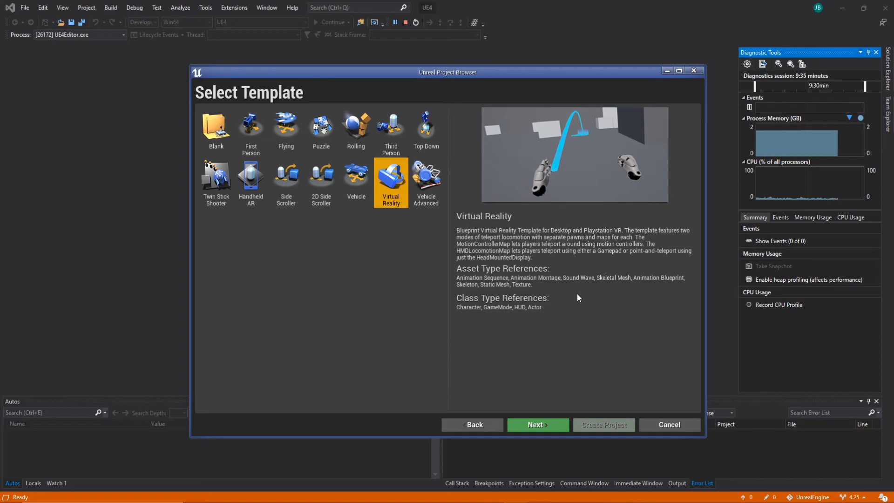
mouse_move(575, 352)
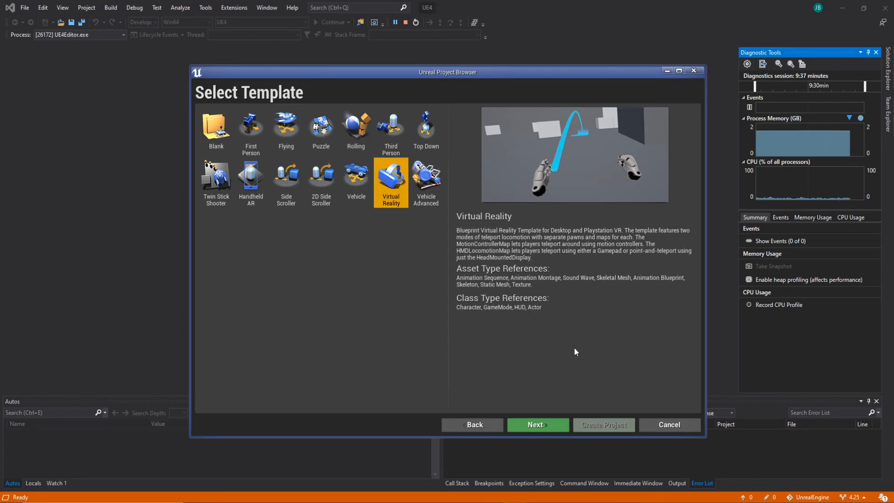